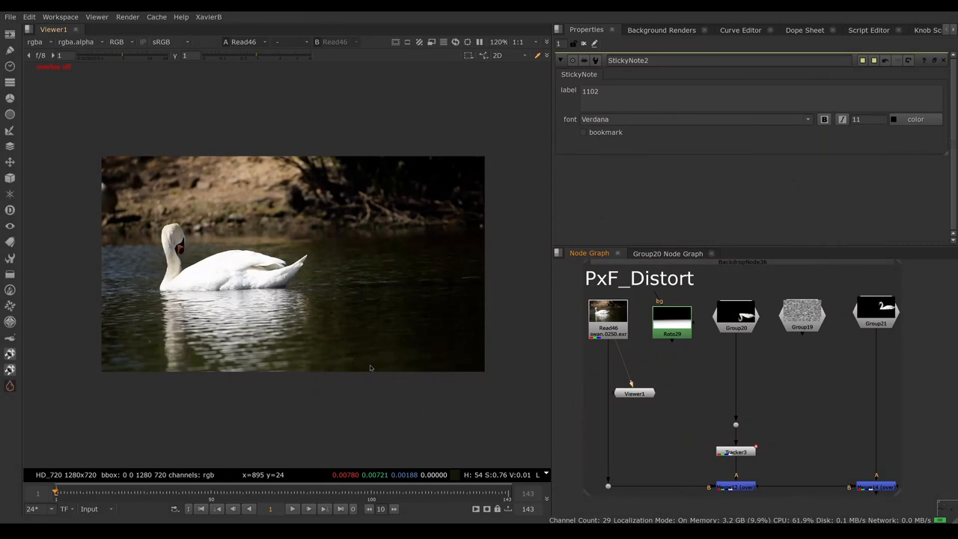
pyautogui.moveTo(316, 326)
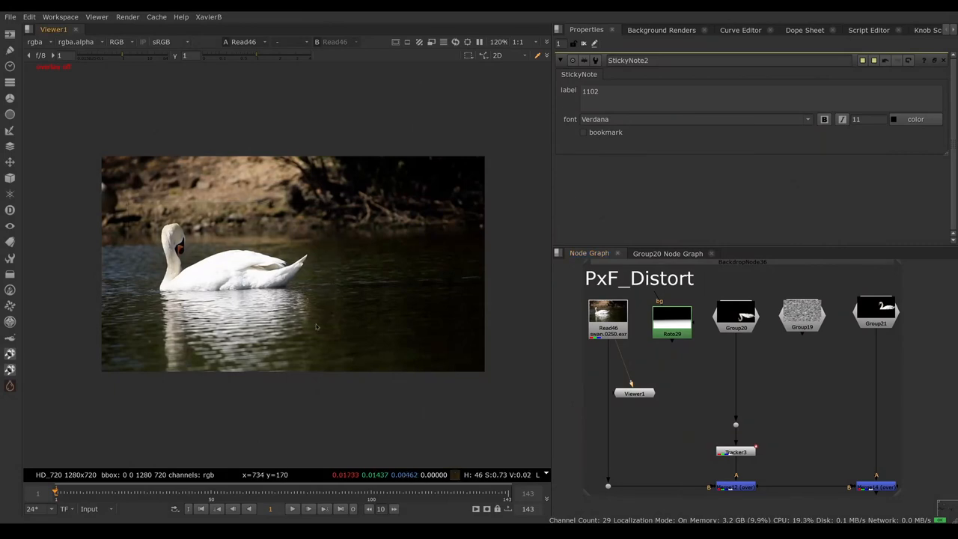
pyautogui.moveTo(332, 305)
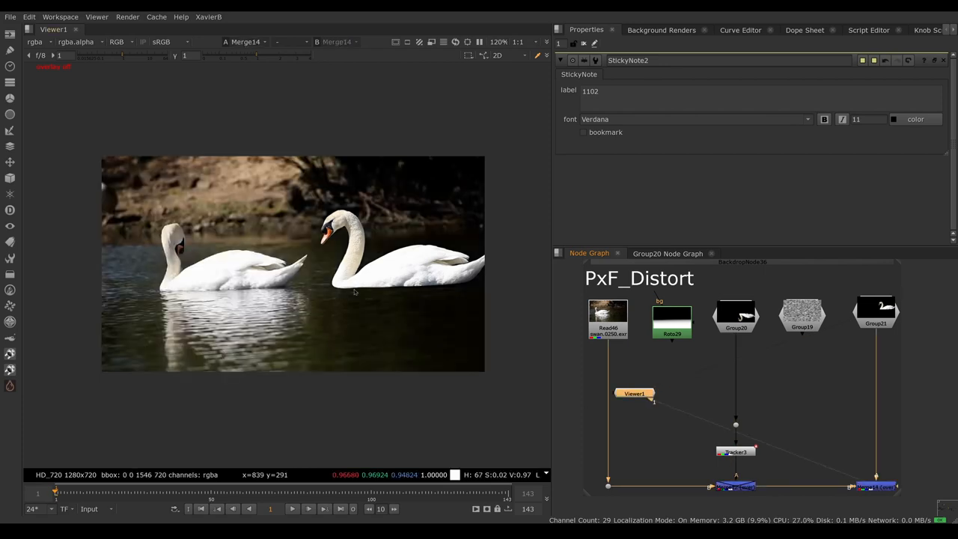
pyautogui.moveTo(335, 382)
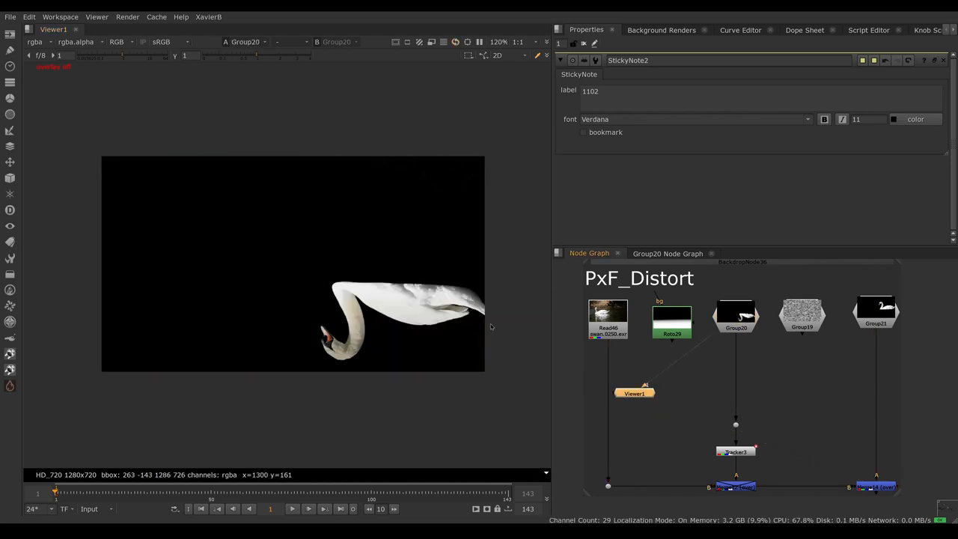
pyautogui.moveTo(398, 335)
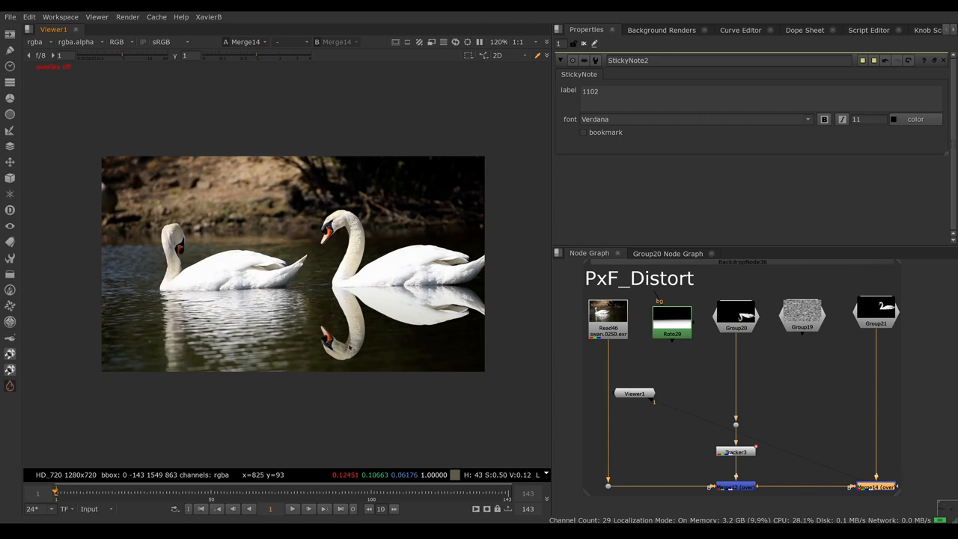
pyautogui.moveTo(587, 395)
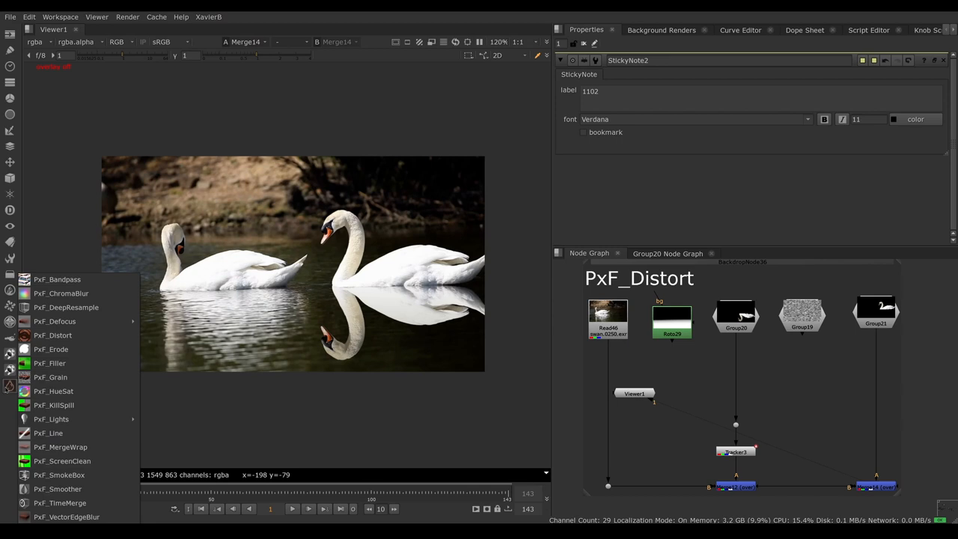
pyautogui.moveTo(54, 335)
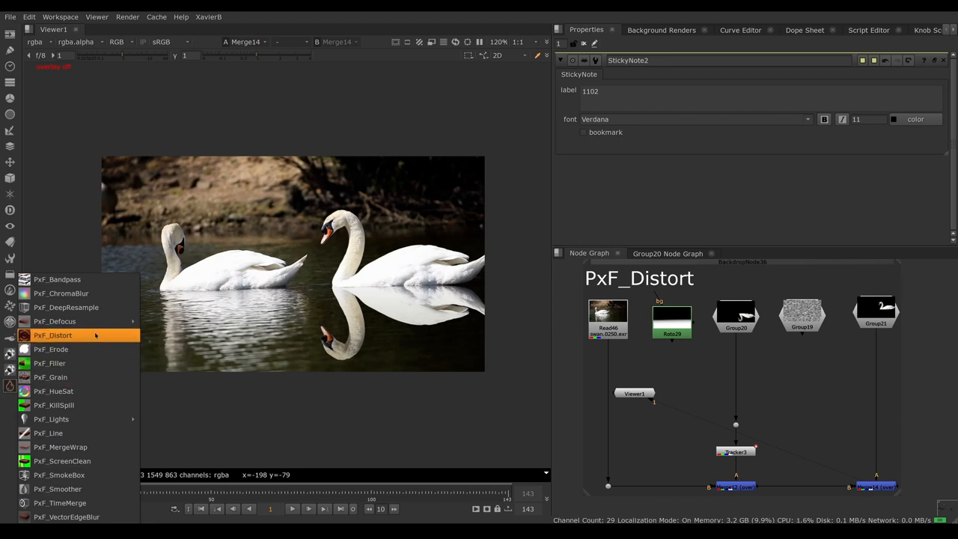
# Step: Create a PxF_Distort node and wire it to the swan and noise groups
pyautogui.click(52, 335)
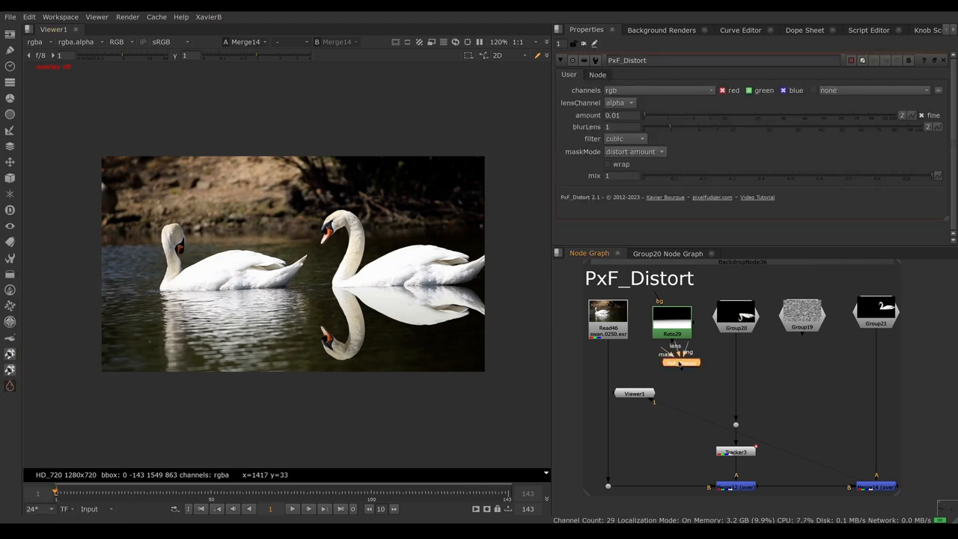
pyautogui.moveTo(680, 362); pyautogui.dragTo(712, 371)
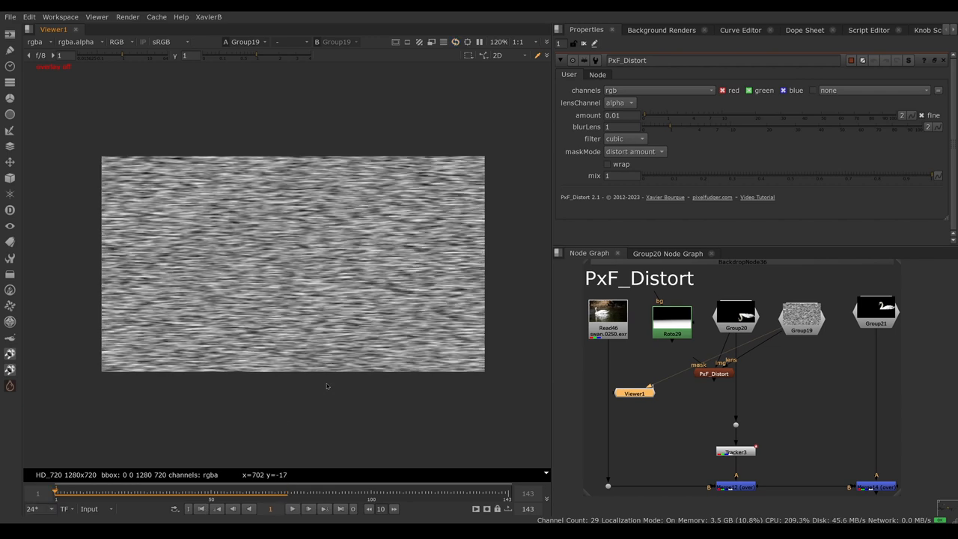
pyautogui.moveTo(742, 343)
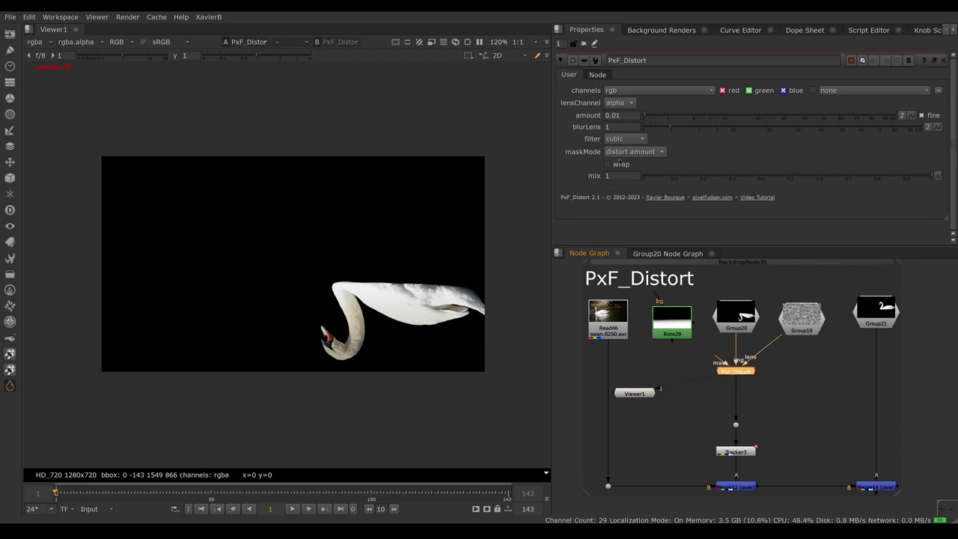
pyautogui.moveTo(408, 323)
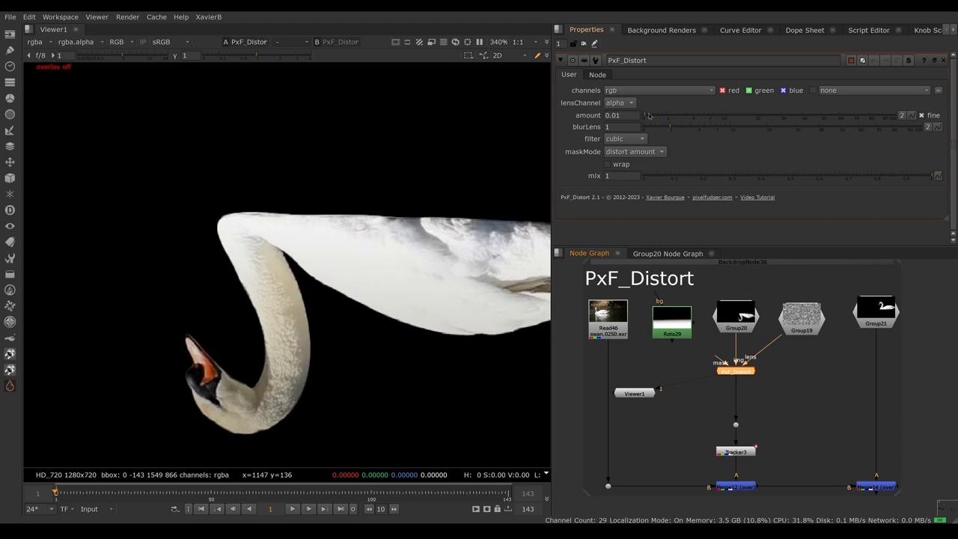
# Step: Drag the PxF_Distort amount up and down, settling at 0.24, and return the viewer to RGB
pyautogui.moveTo(641, 115); pyautogui.dragTo(661, 115)
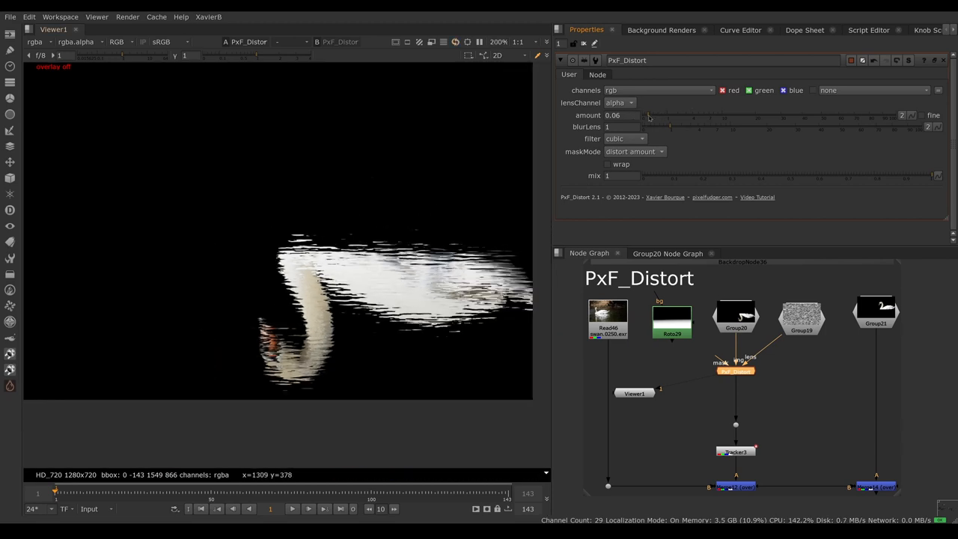
pyautogui.moveTo(650, 115); pyautogui.dragTo(661, 115)
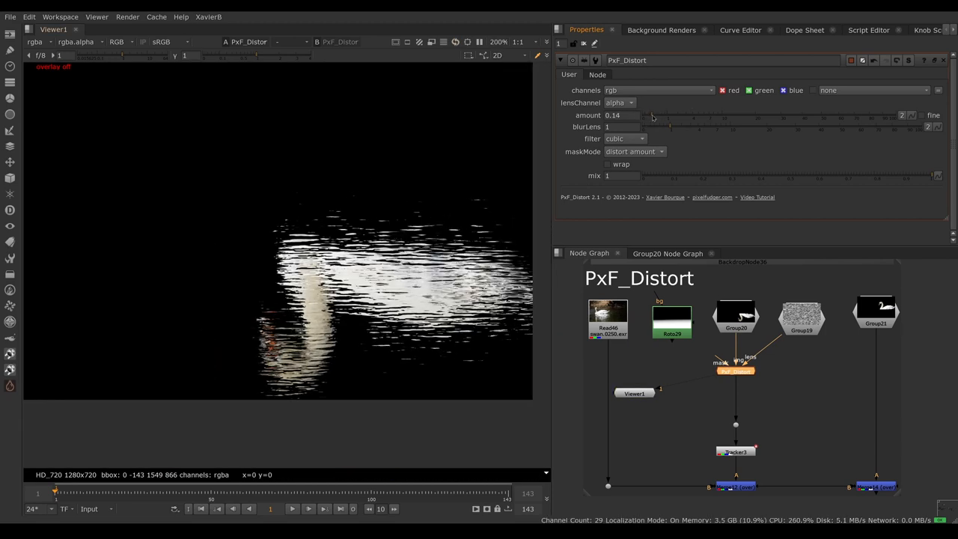
pyautogui.moveTo(643, 115); pyautogui.dragTo(657, 115)
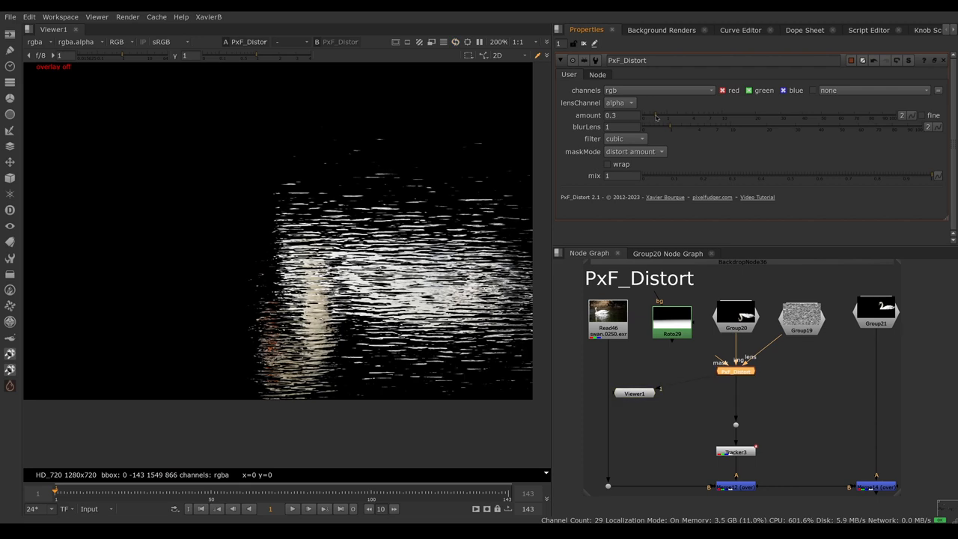
pyautogui.moveTo(657, 116); pyautogui.dragTo(645, 116)
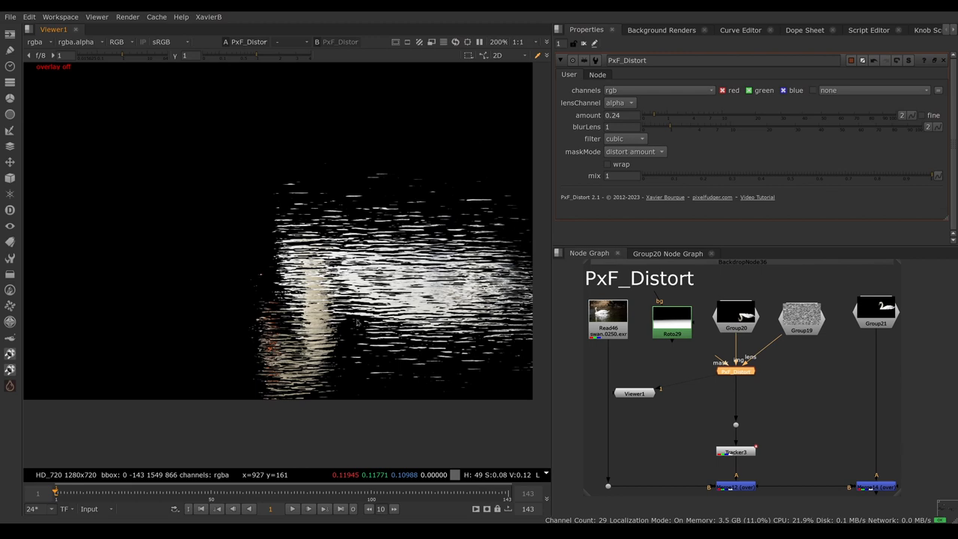
pyautogui.moveTo(621, 92)
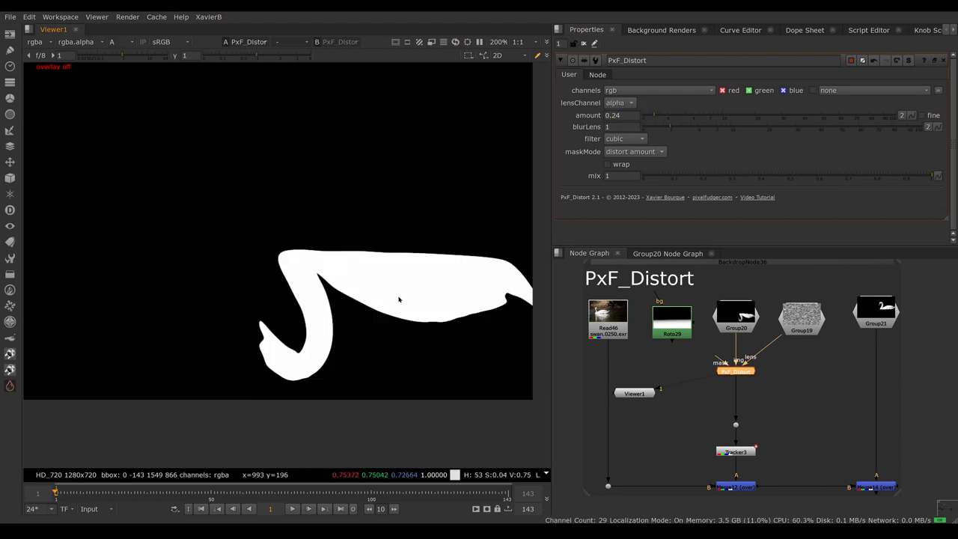
pyautogui.click(116, 42)
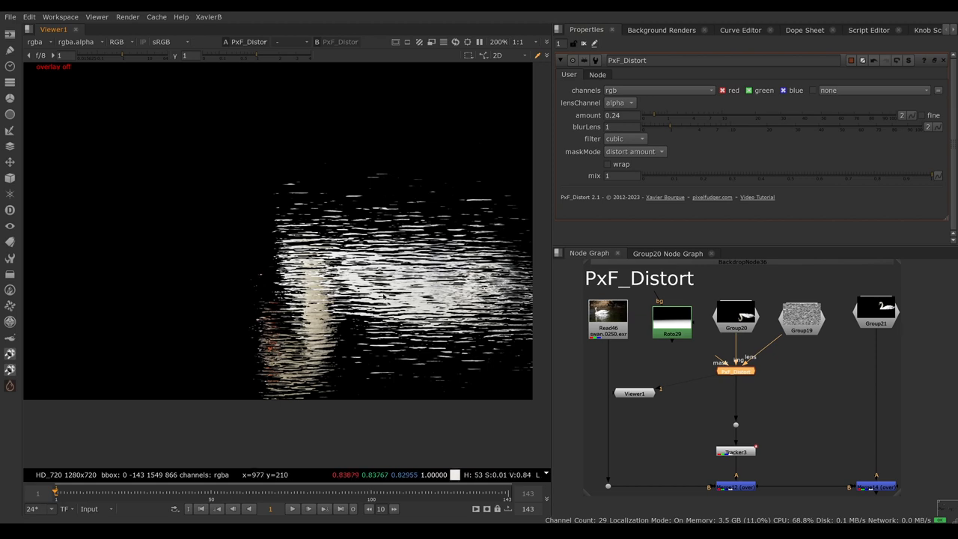
pyautogui.moveTo(634, 96)
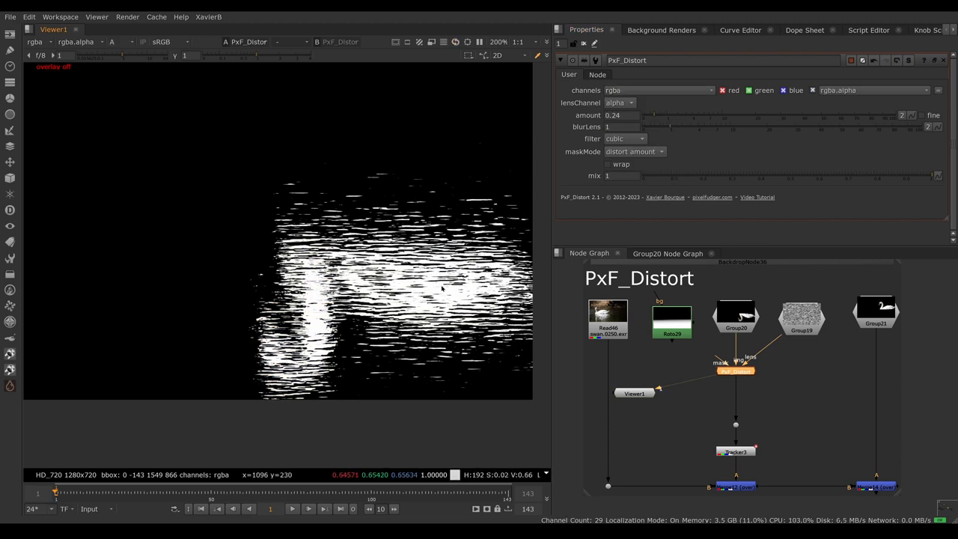
# Step: Return the amount to 0.24 with rgba channels and enter 1 for blurLens
pyautogui.click(116, 42)
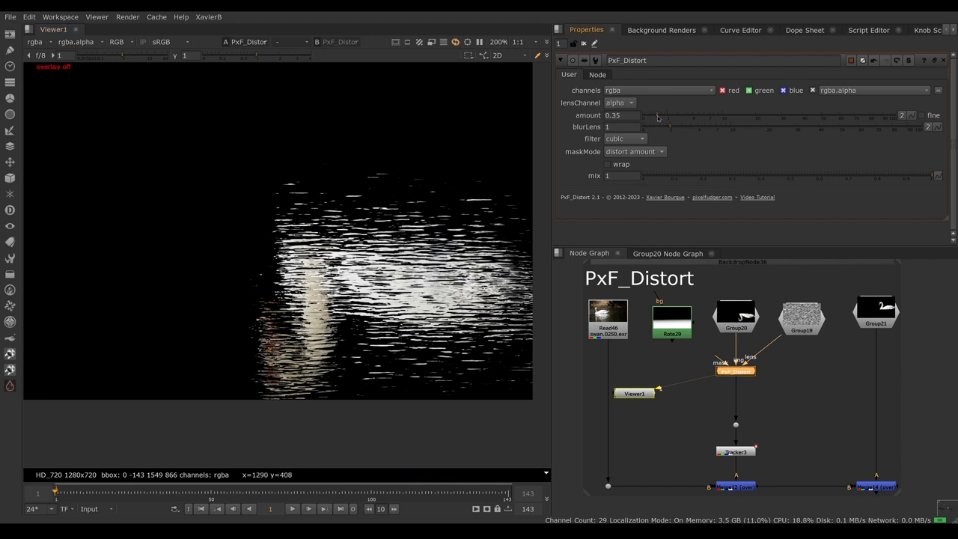
pyautogui.moveTo(657, 117); pyautogui.dragTo(641, 117)
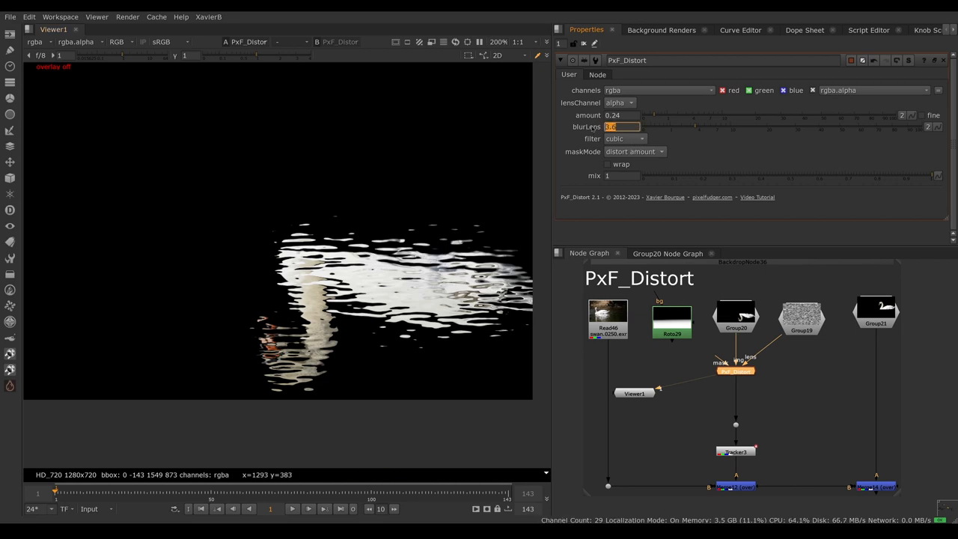
pyautogui.write('1')
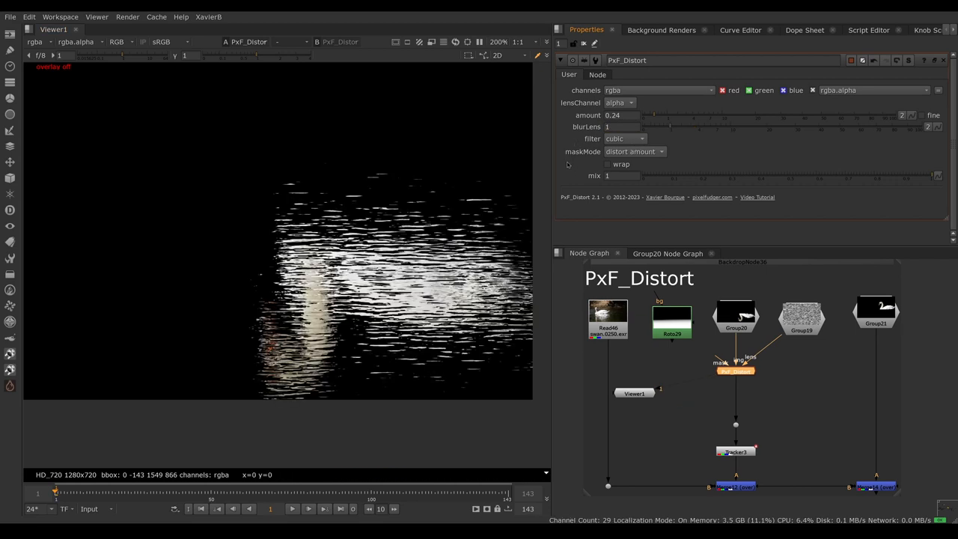
# Step: Compare cubic and notch resampling filters on the reflection and leave the filter on notch
pyautogui.click(626, 138)
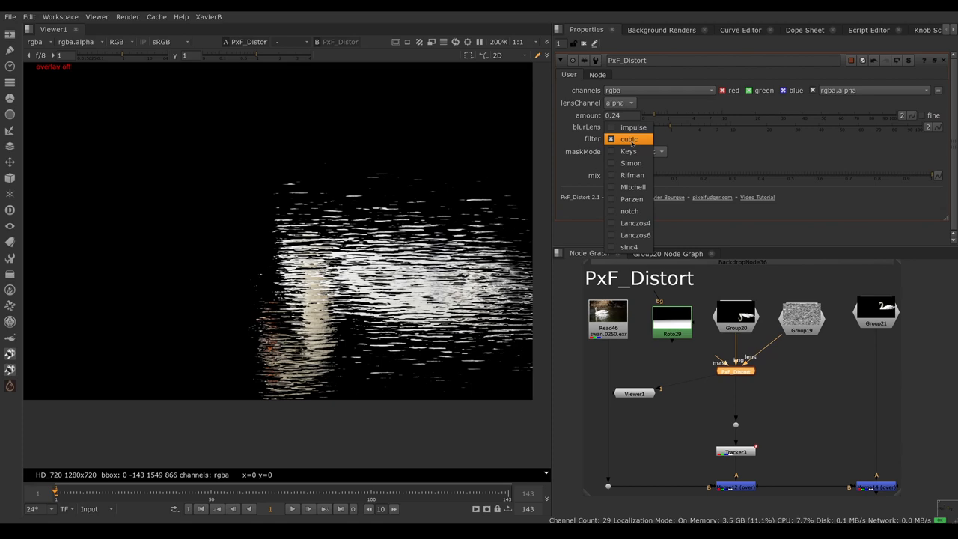
pyautogui.click(628, 138)
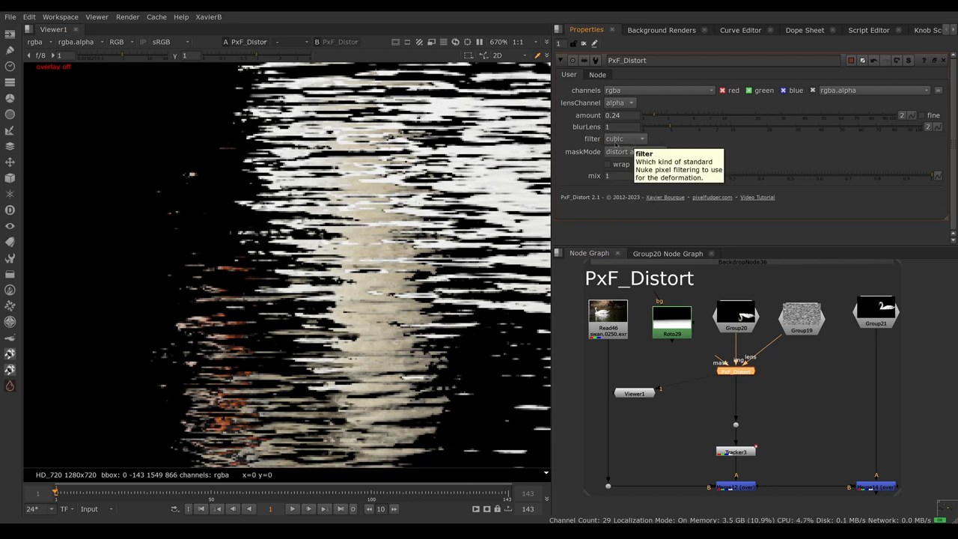
pyautogui.moveTo(617, 144)
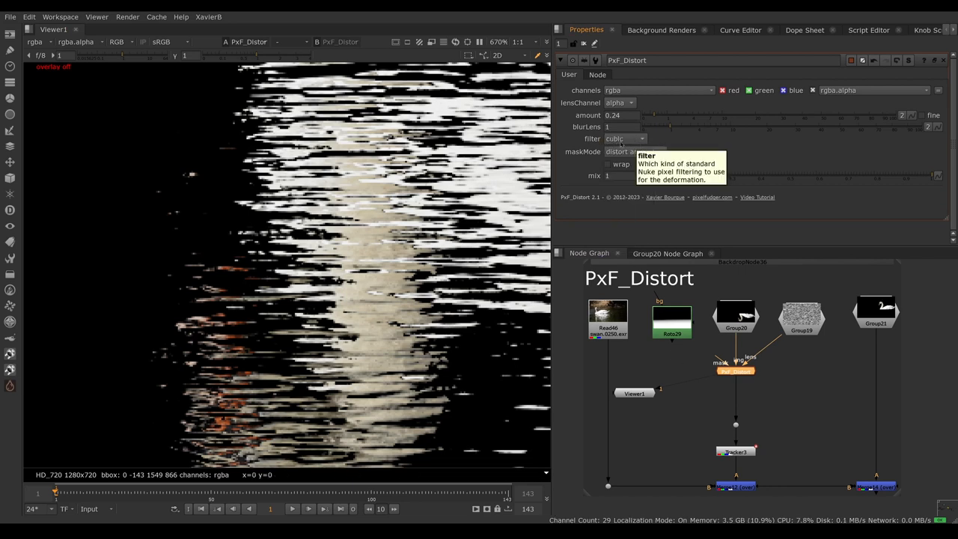
pyautogui.click(626, 138)
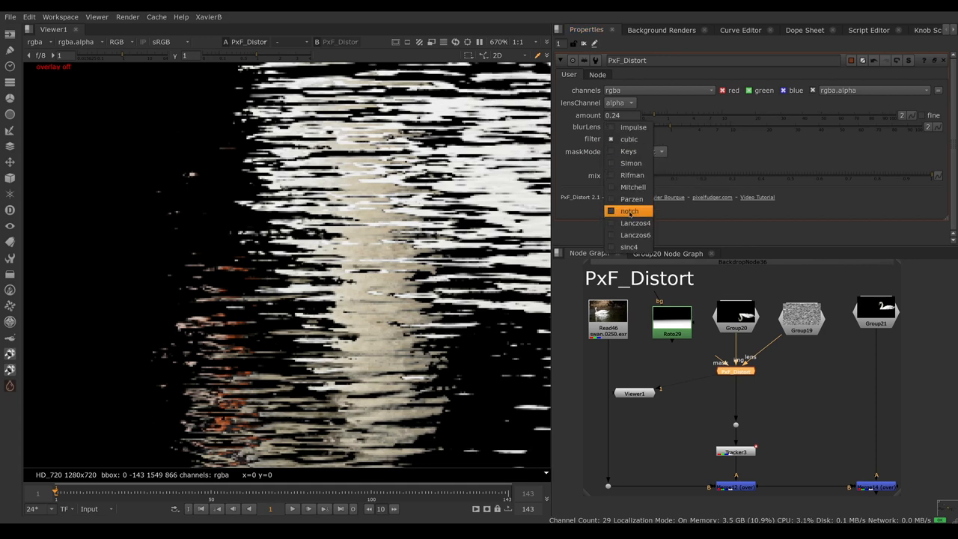
pyautogui.click(628, 209)
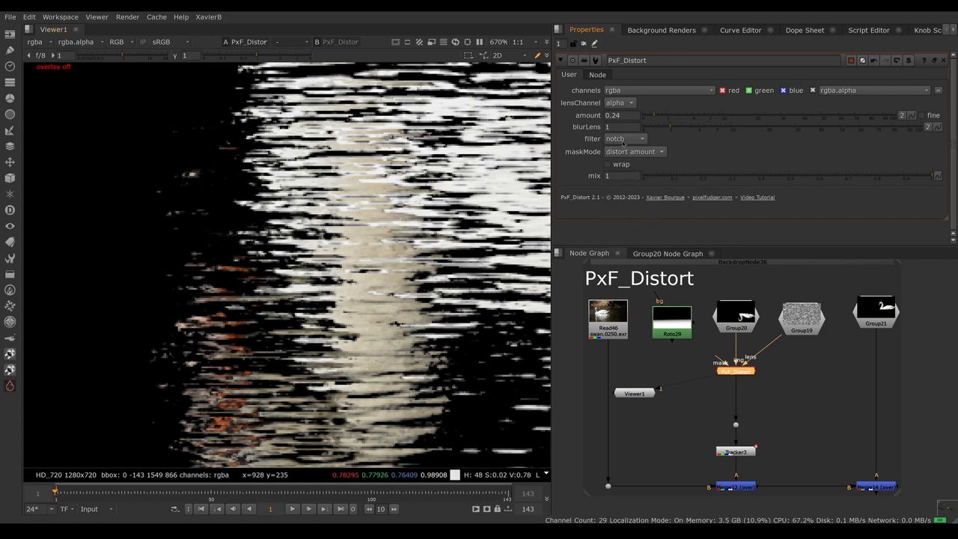
pyautogui.click(623, 138)
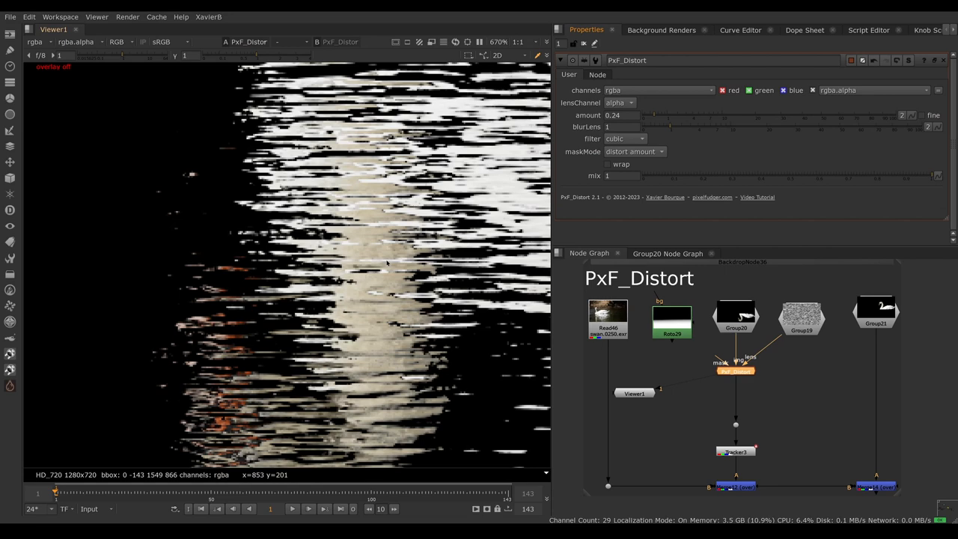
pyautogui.click(626, 138)
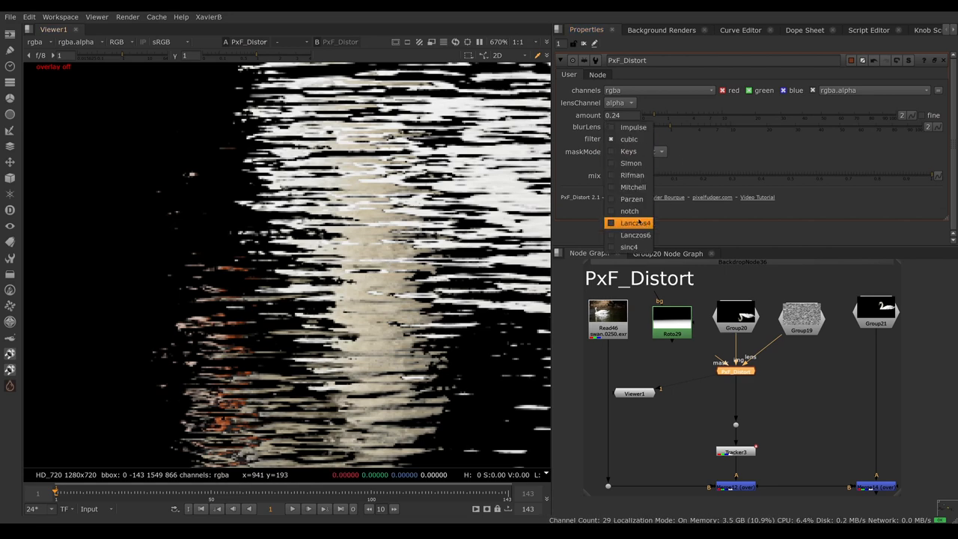
pyautogui.click(628, 209)
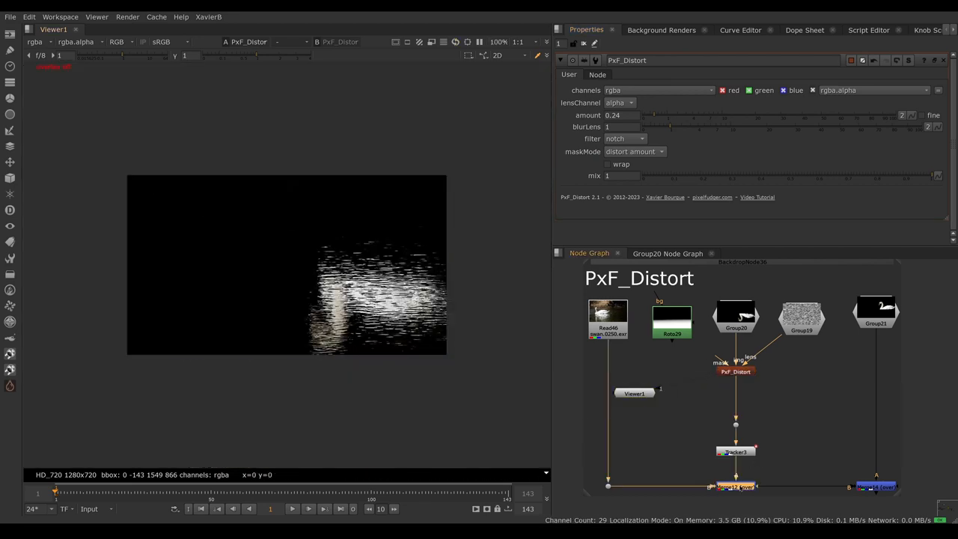
# Step: Point the viewer at Merge14 and connect a mask input to PxF_Distort
pyautogui.click(736, 487)
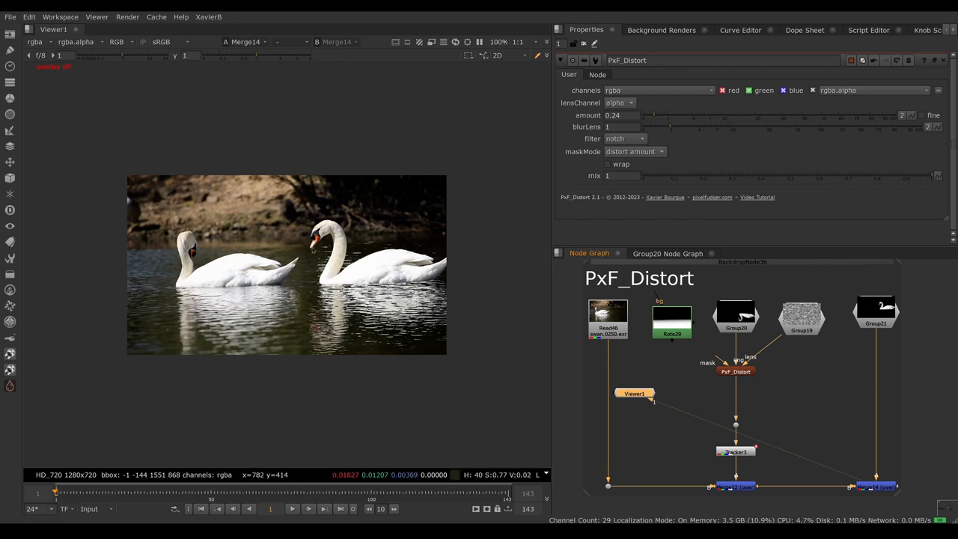
pyautogui.moveTo(296, 223); pyautogui.dragTo(458, 287)
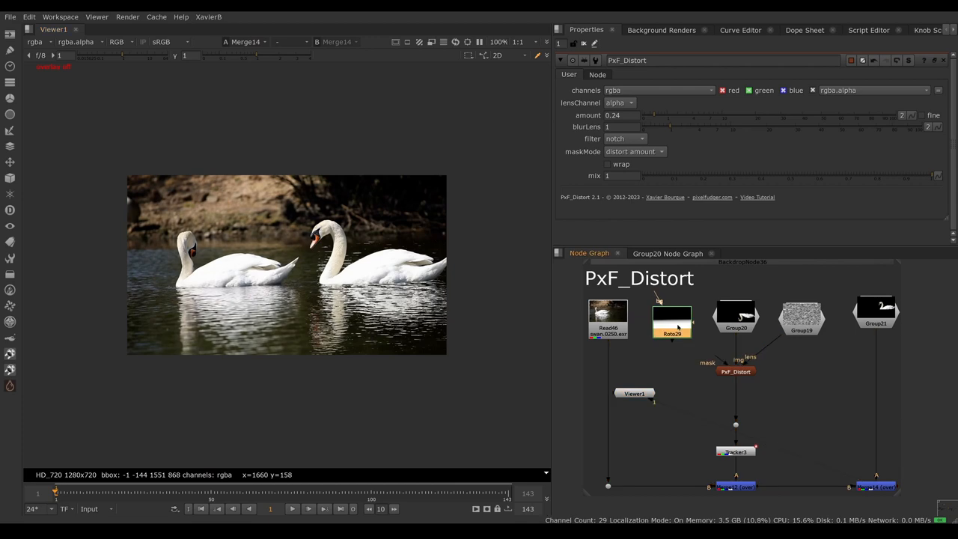
pyautogui.click(671, 317)
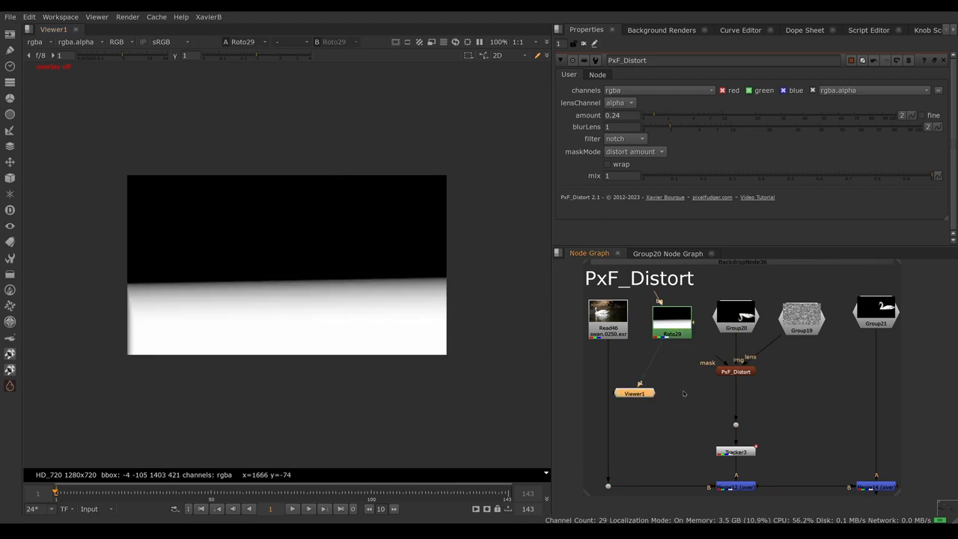
pyautogui.click(737, 371)
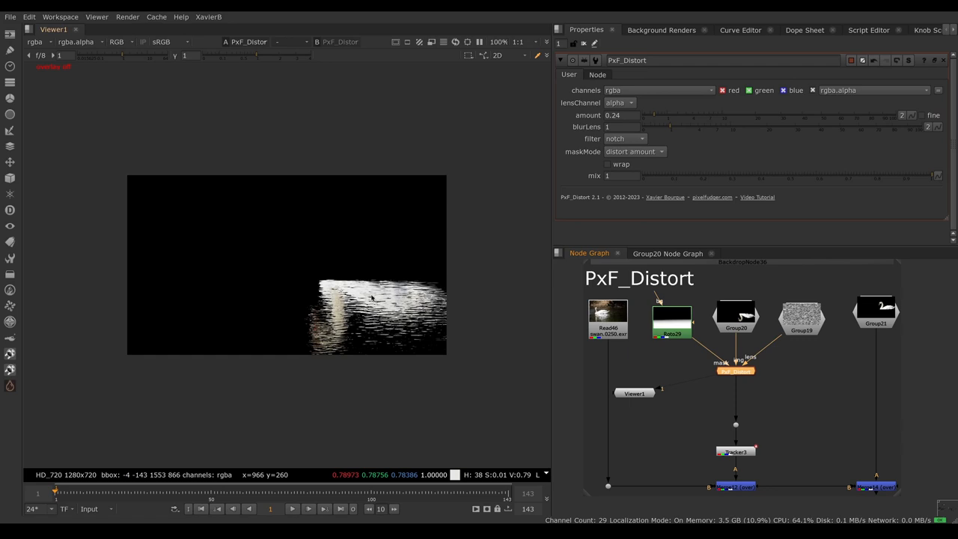
pyautogui.moveTo(407, 335)
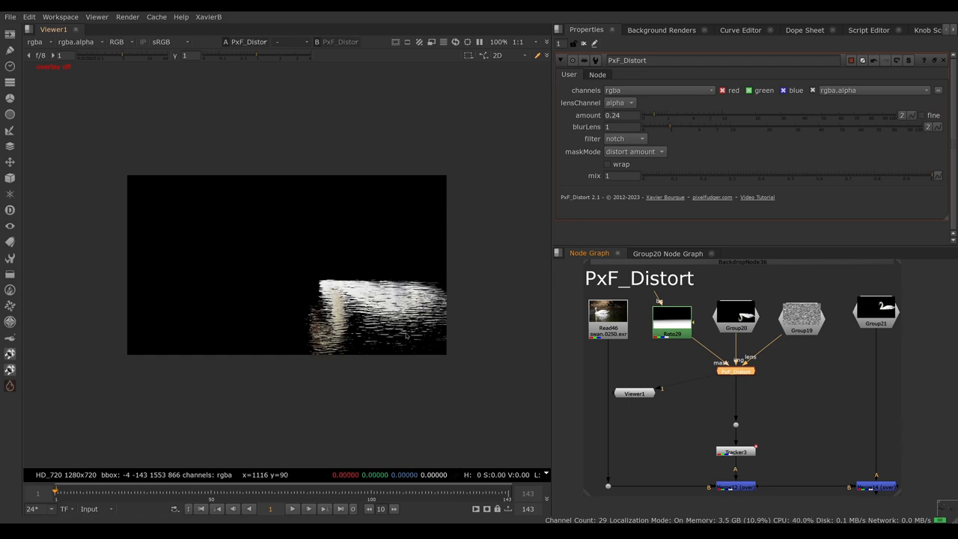
pyautogui.moveTo(661, 157)
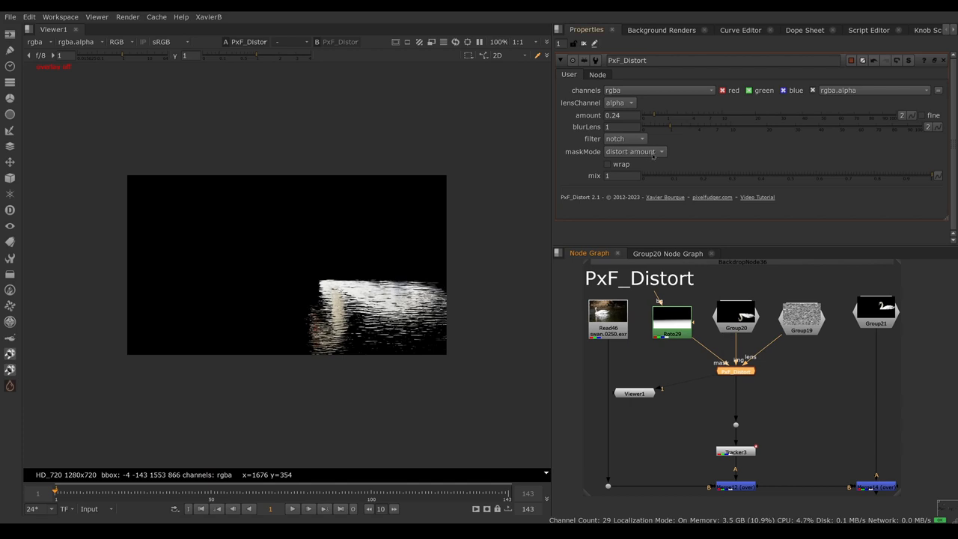
pyautogui.click(634, 152)
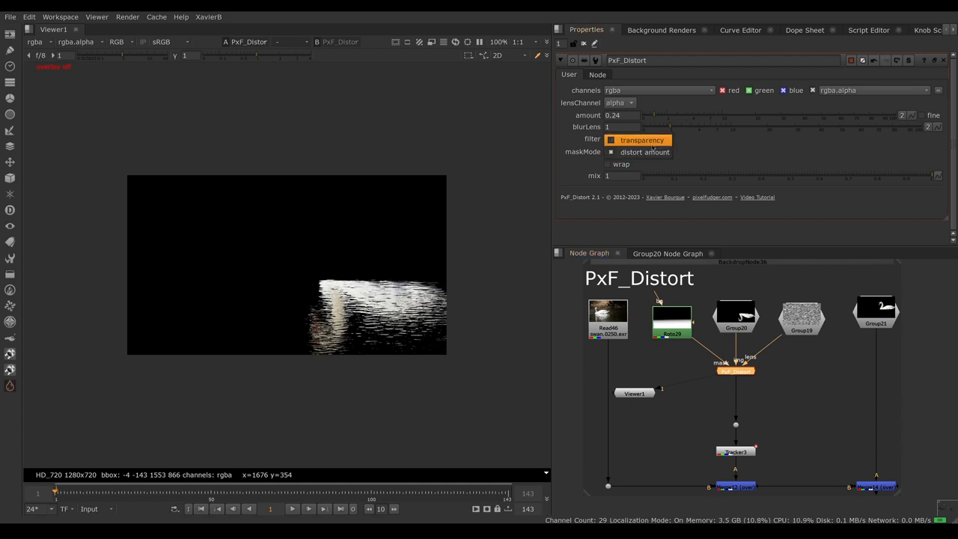
pyautogui.click(640, 140)
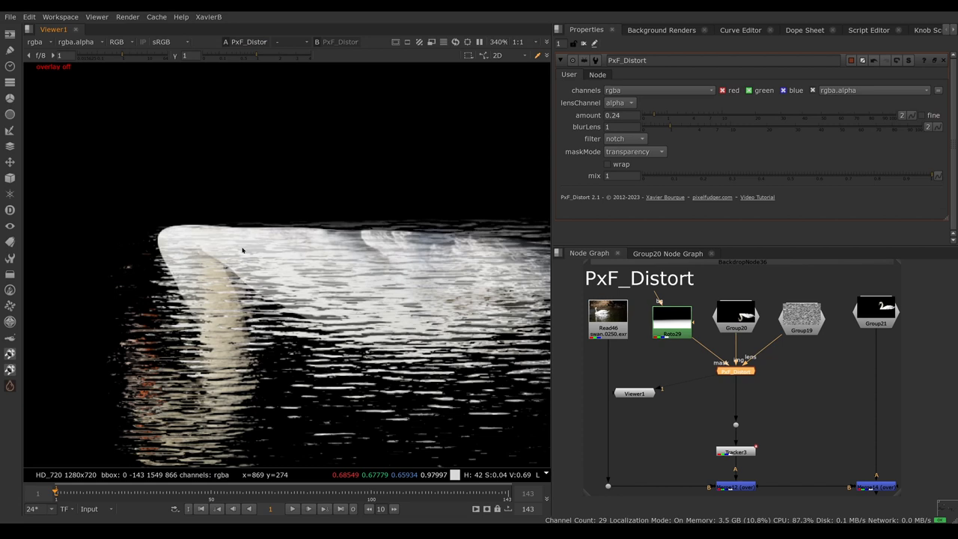
pyautogui.moveTo(659, 163)
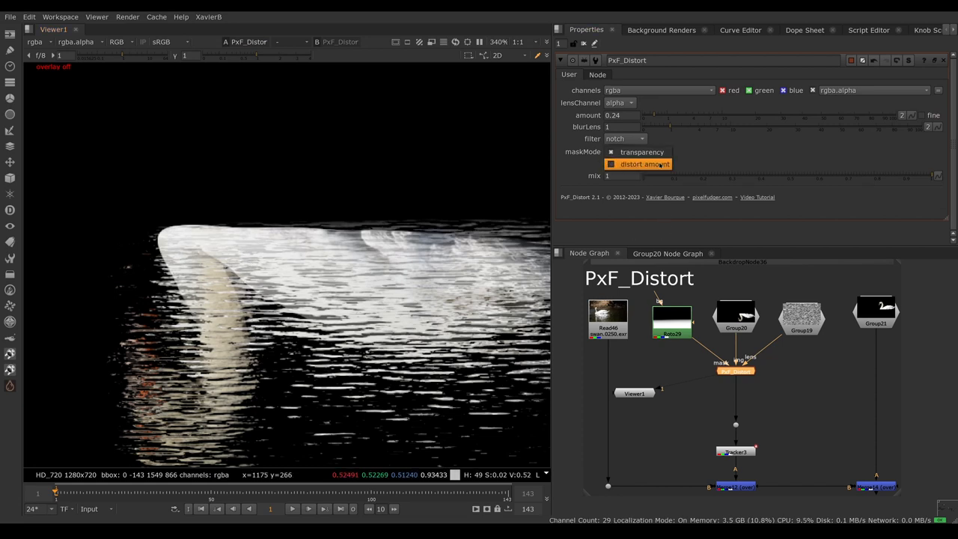
pyautogui.click(645, 163)
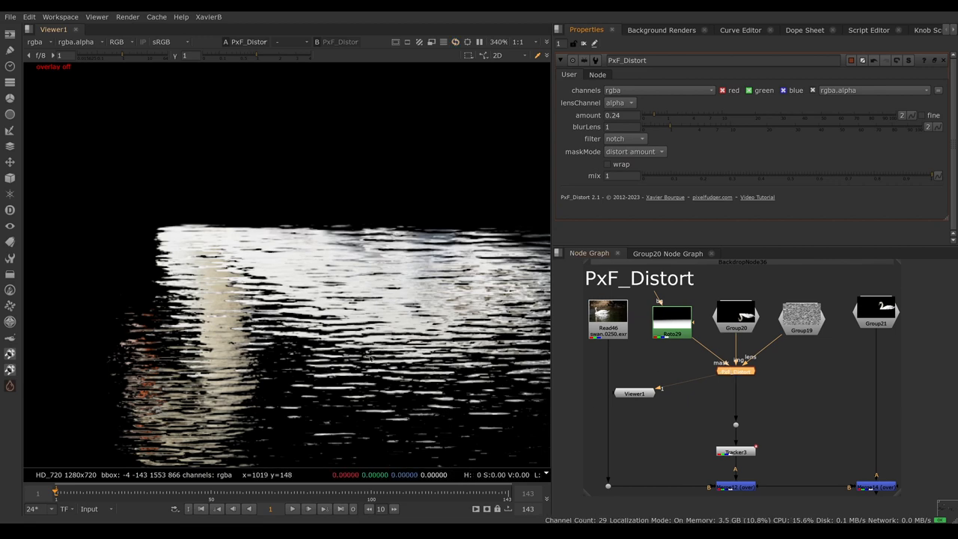
pyautogui.moveTo(278, 218)
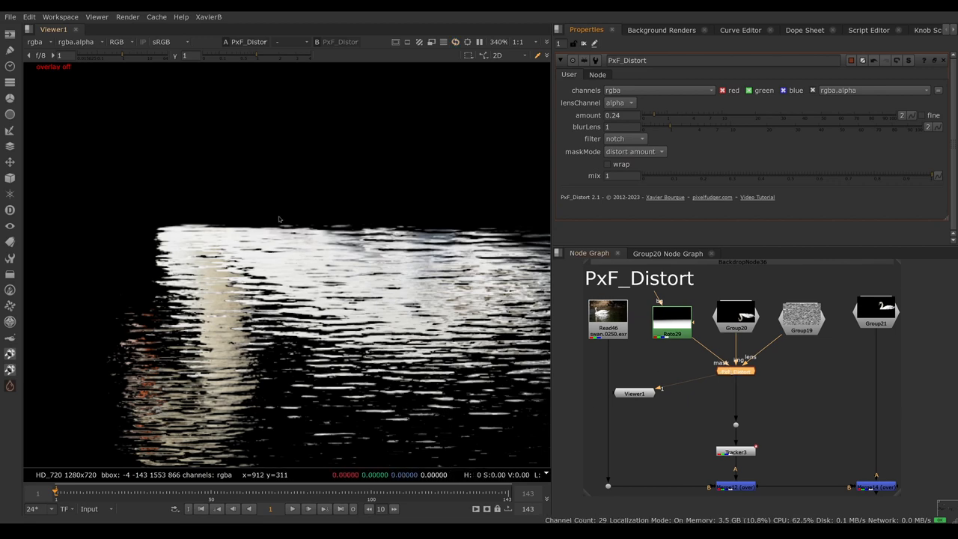
pyautogui.click(670, 318)
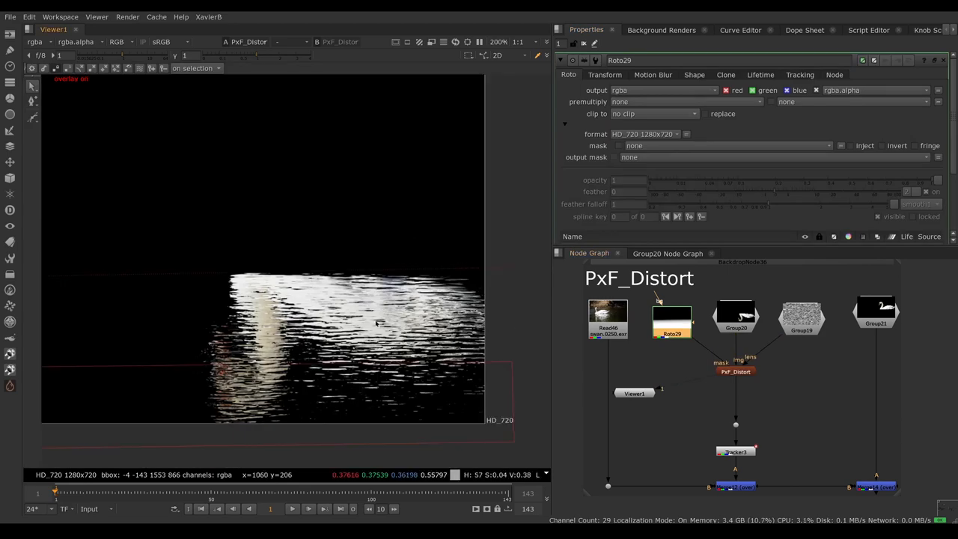
pyautogui.moveTo(356, 297)
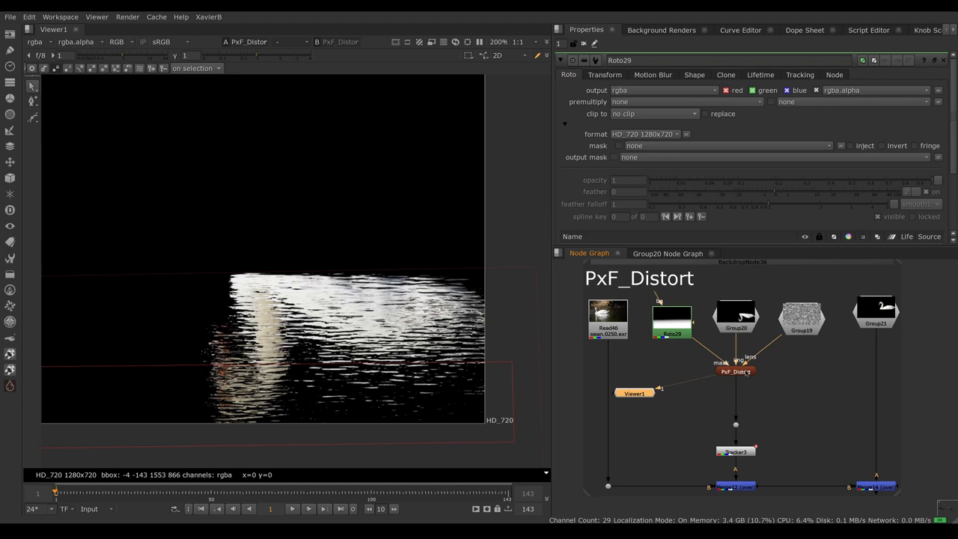
pyautogui.click(734, 371)
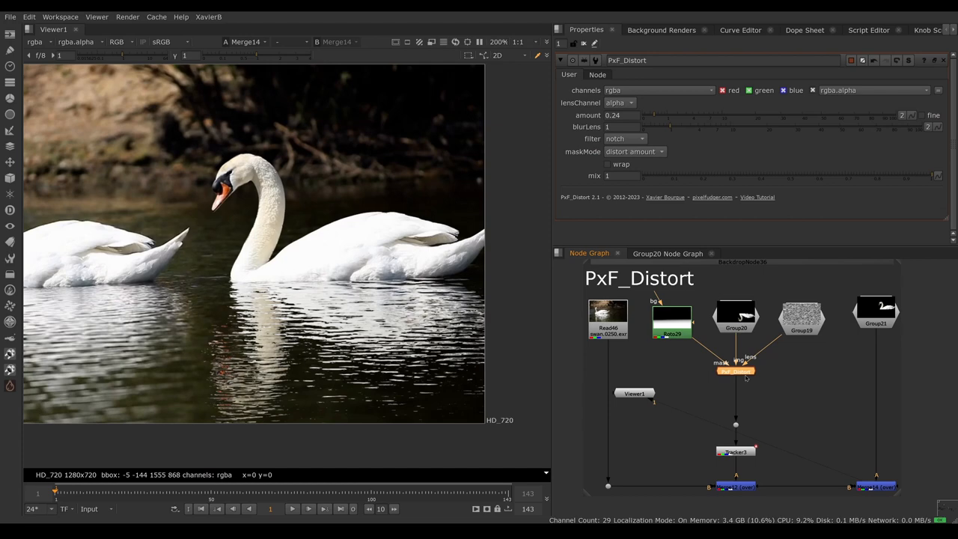
pyautogui.click(735, 371)
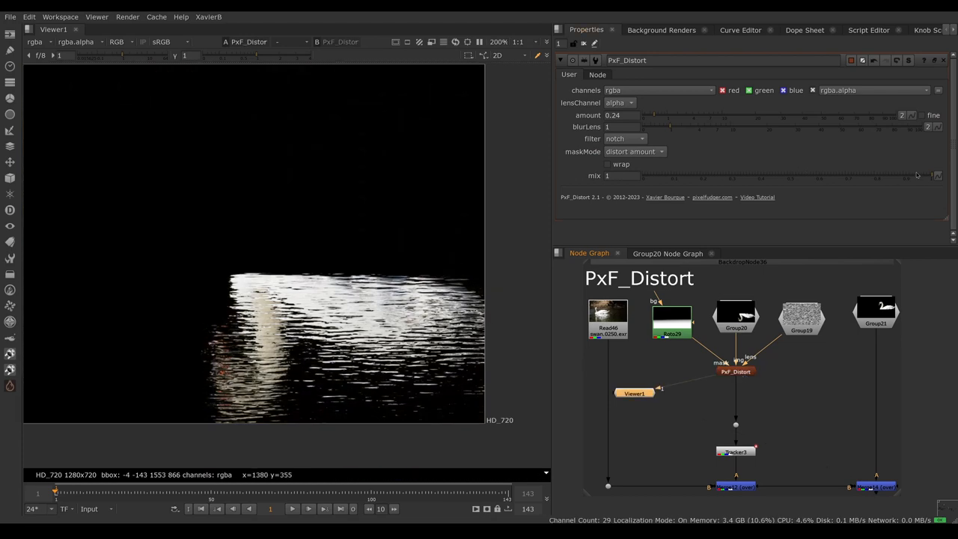
pyautogui.moveTo(936, 175); pyautogui.dragTo(845, 175)
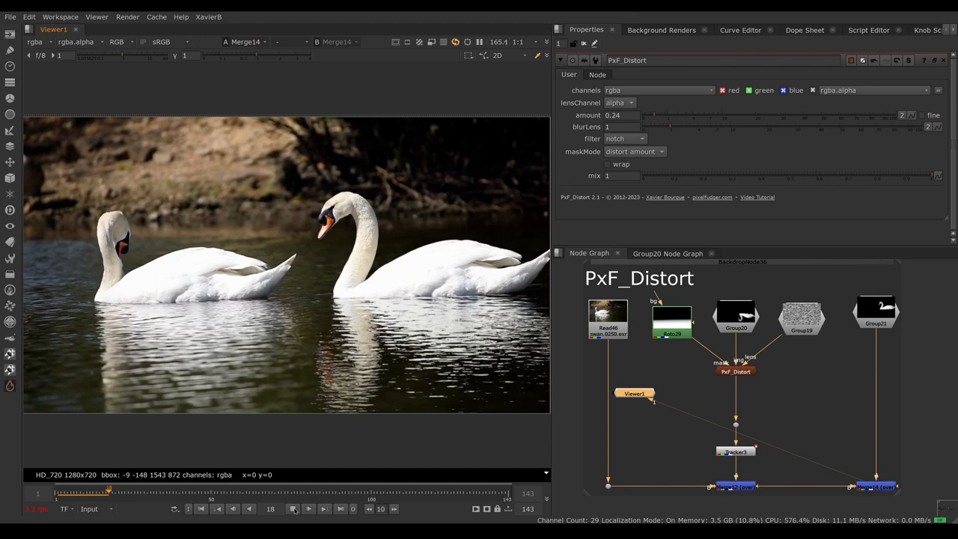
pyautogui.click(308, 509)
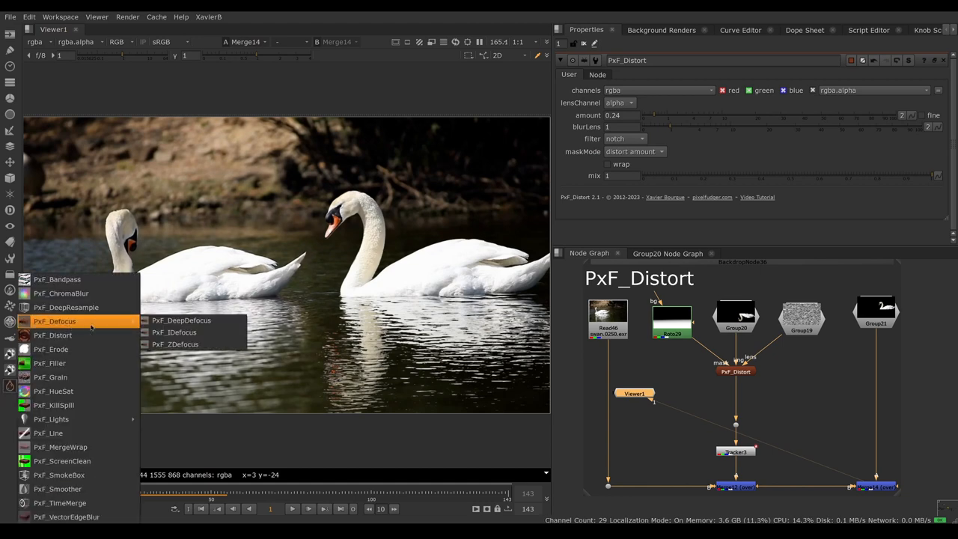
# Step: Add a PxF_IDefocus below the distortion, change its filter type and set max size 4.4
pyautogui.click(174, 332)
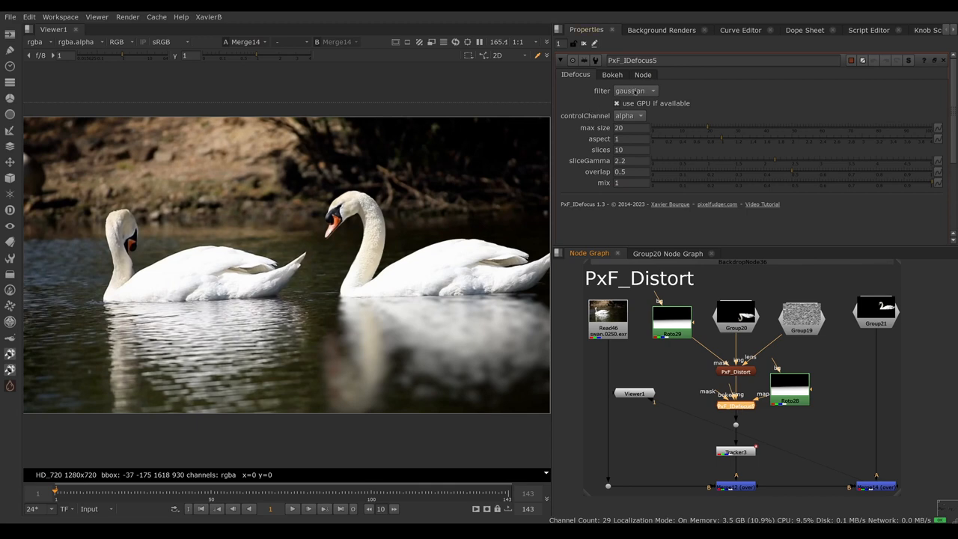
pyautogui.click(635, 91)
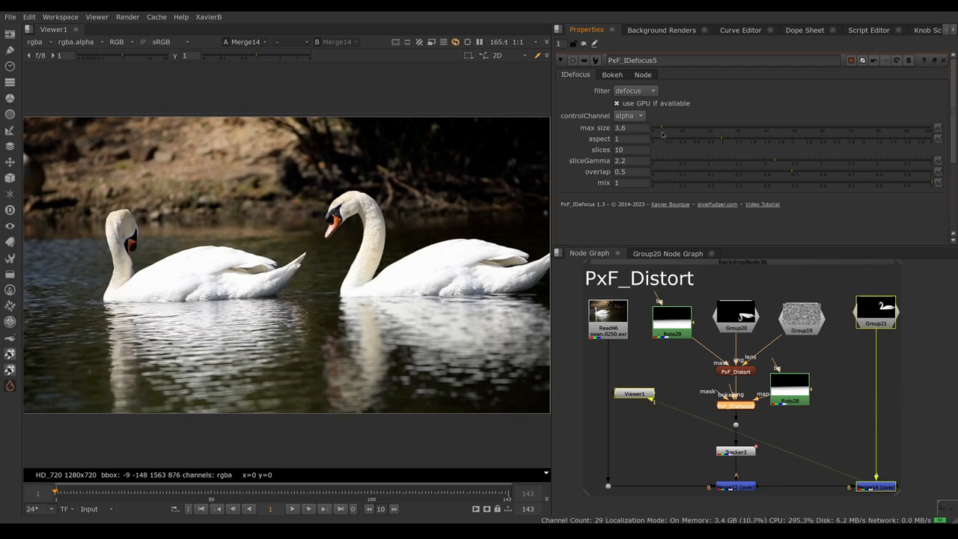
pyautogui.moveTo(659, 133); pyautogui.dragTo(670, 134)
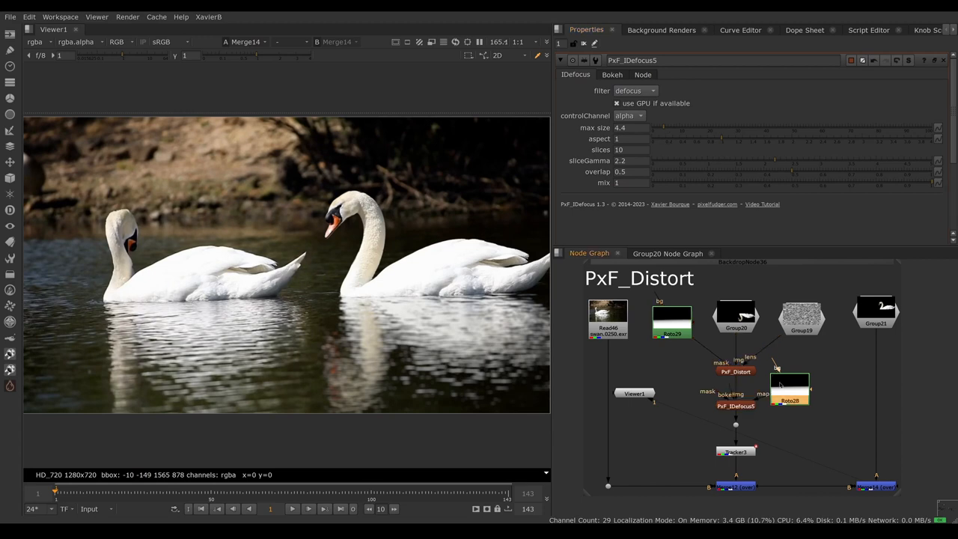
# Step: Bring up the Roto28 mask's properties with its rectangle shape
pyautogui.click(790, 389)
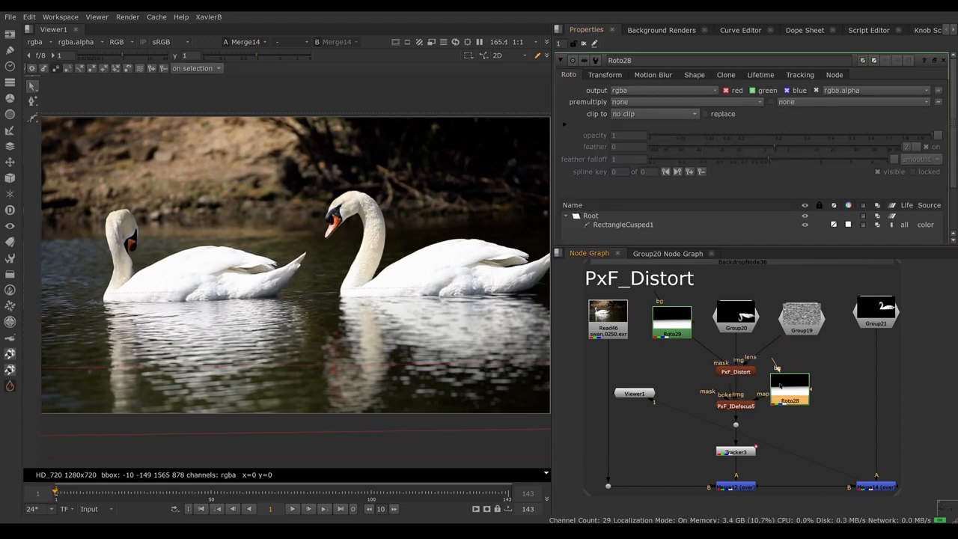
pyautogui.moveTo(386, 367)
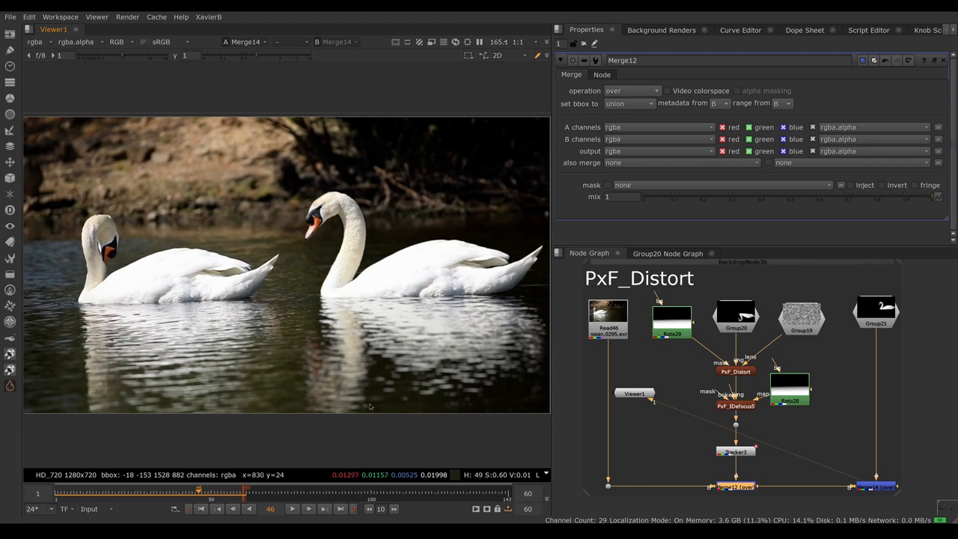
pyautogui.moveTo(358, 402)
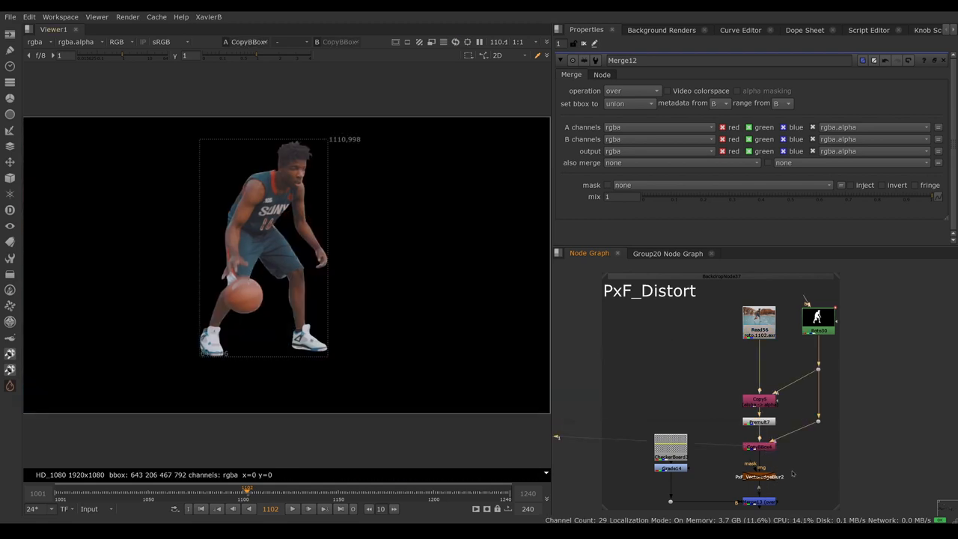
# Step: Zoom the viewer into the cut-out basketball player's legs to inspect the edges
pyautogui.scroll(-3)
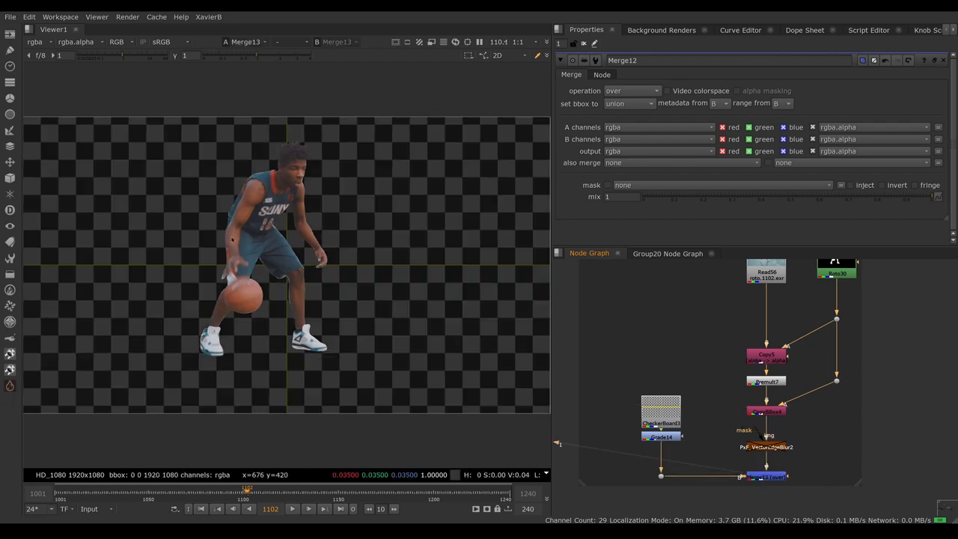
pyautogui.scroll(3)
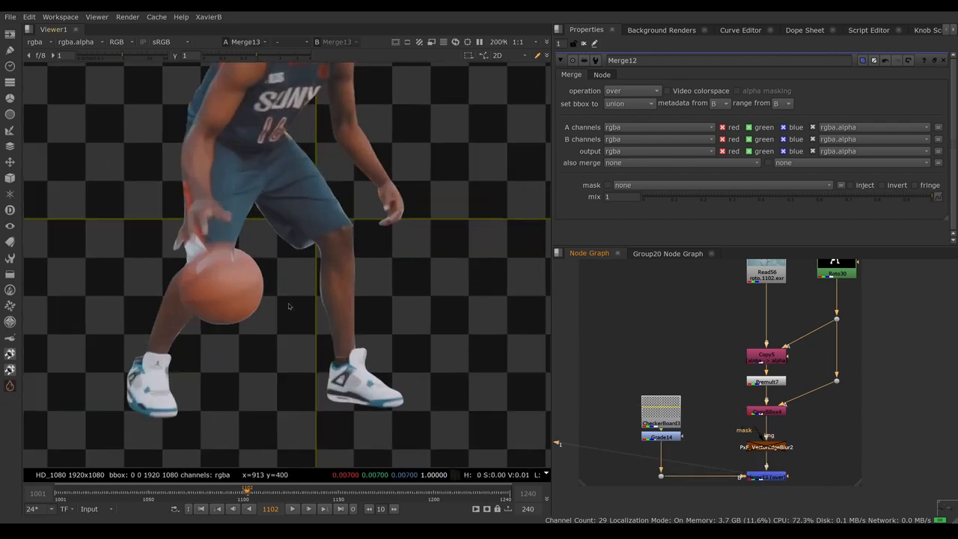
pyautogui.scroll(3)
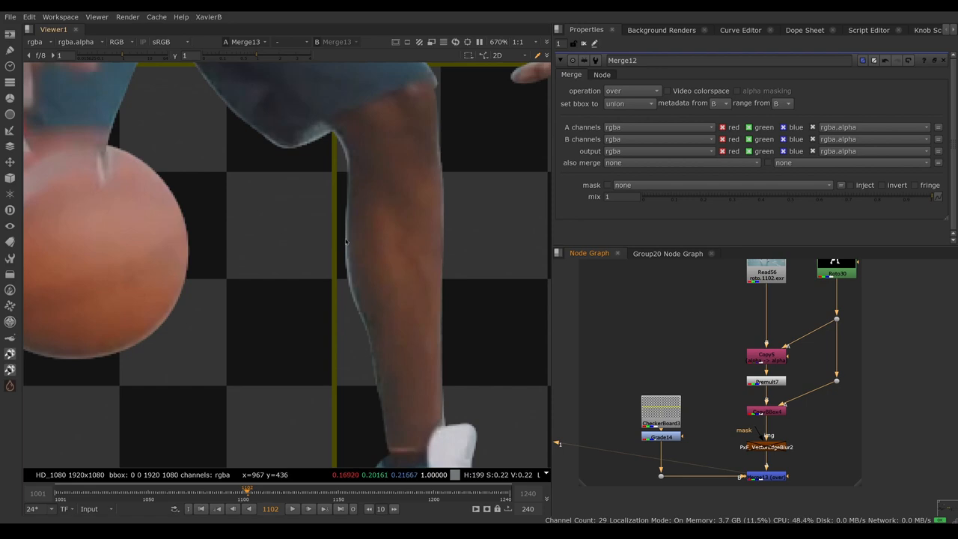
pyautogui.moveTo(351, 294)
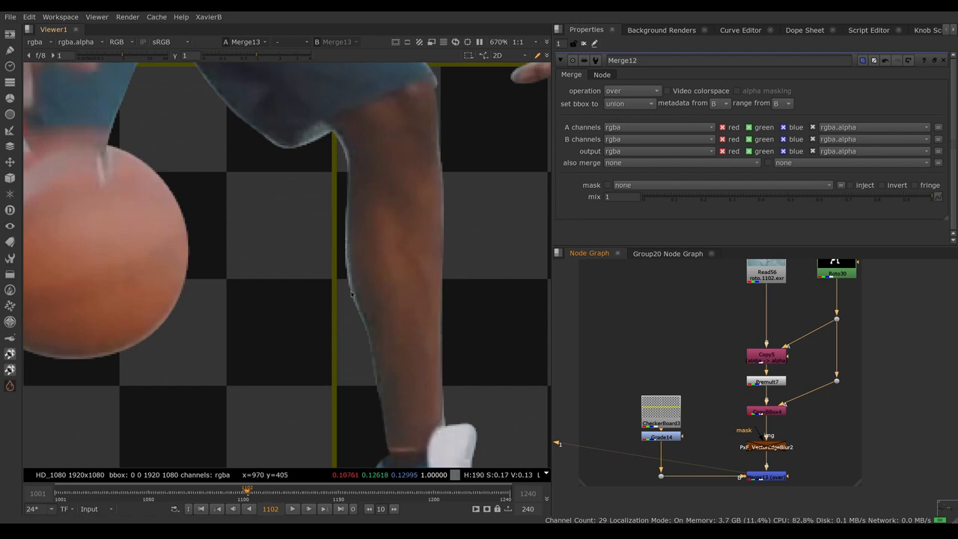
pyautogui.moveTo(377, 377)
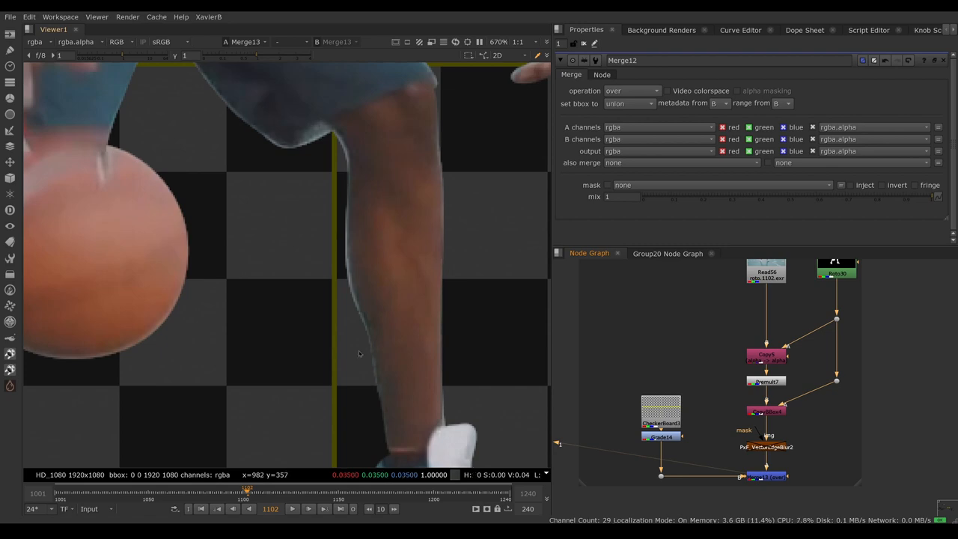
pyautogui.moveTo(348, 261)
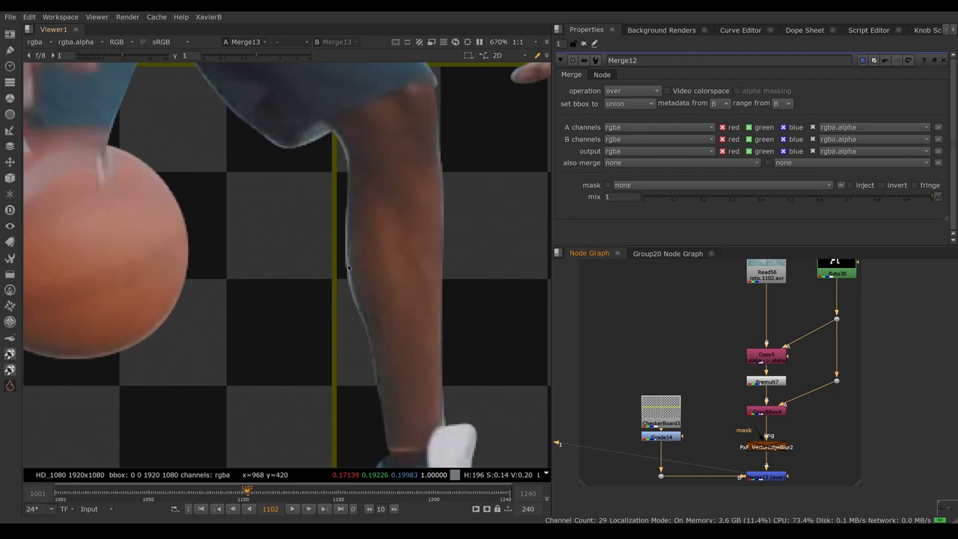
pyautogui.moveTo(347, 268)
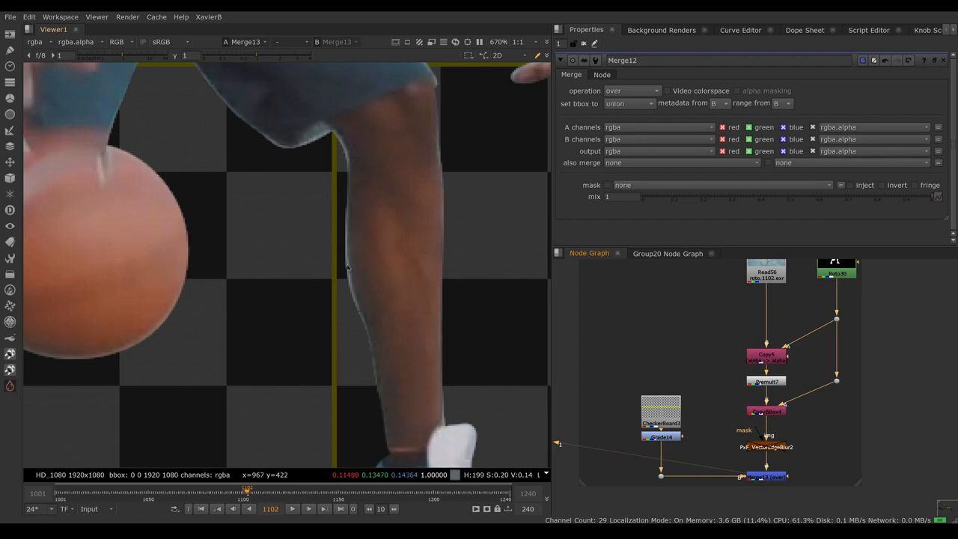
pyautogui.moveTo(363, 323)
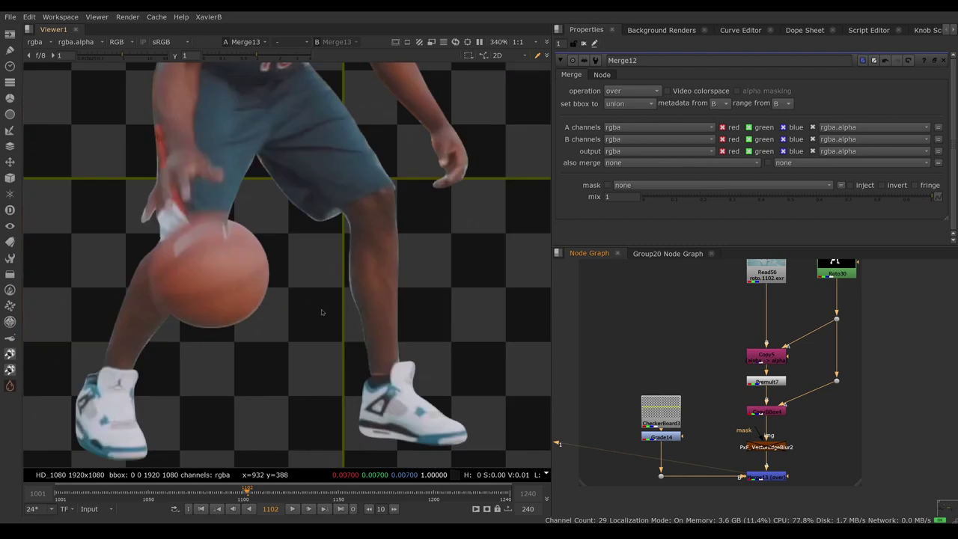
pyautogui.moveTo(341, 288)
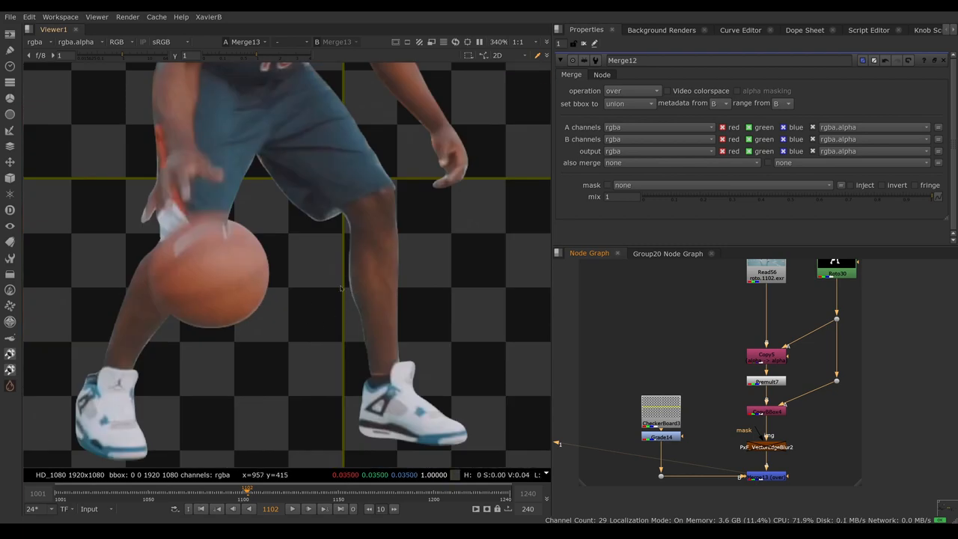
pyautogui.moveTo(362, 332)
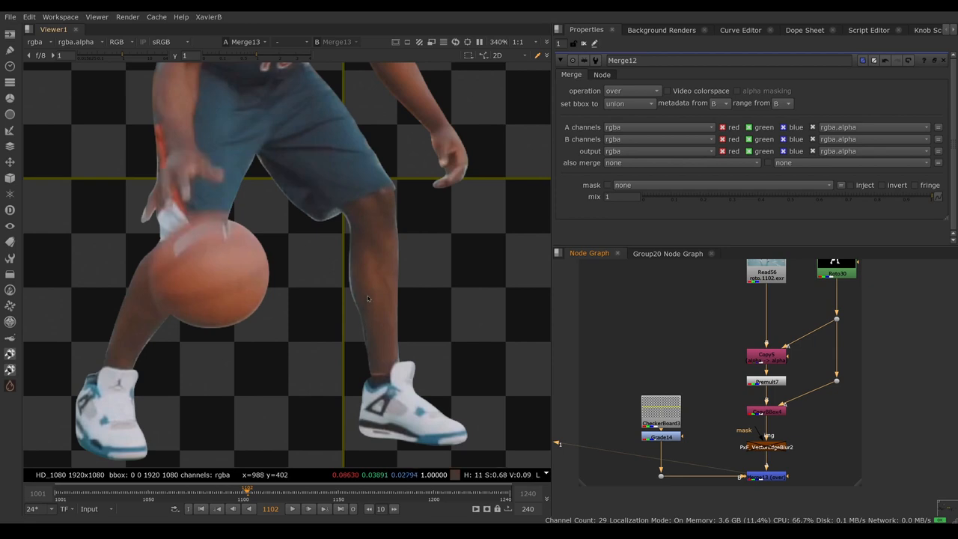
pyautogui.moveTo(356, 289)
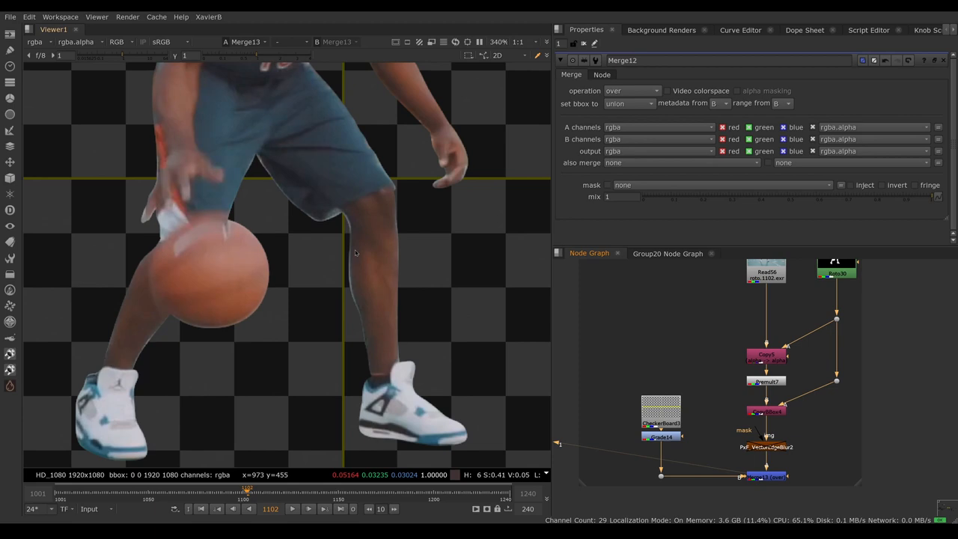
pyautogui.moveTo(359, 315)
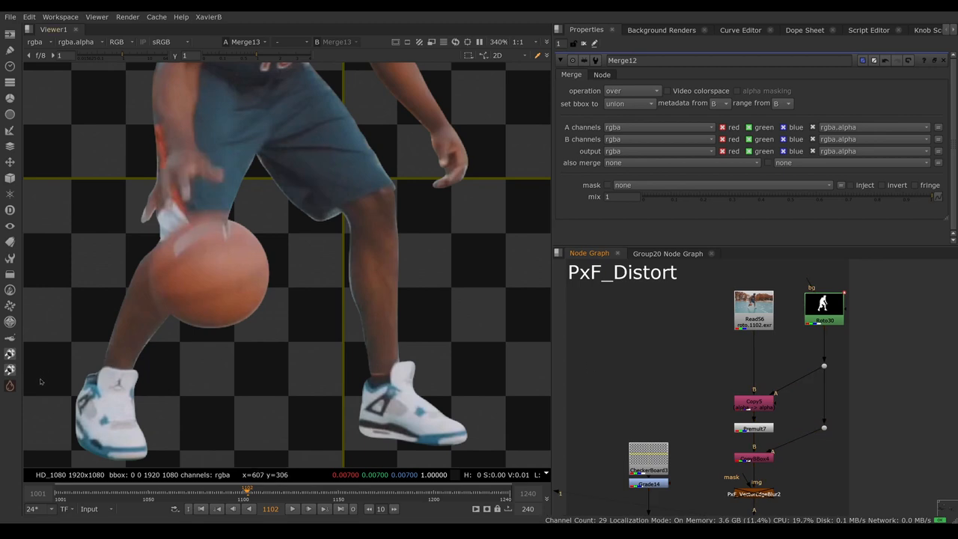
# Step: Insert PxF_Distort after the player Read with rgb channels, alpha lens and amount 0.016
pyautogui.click(688, 344)
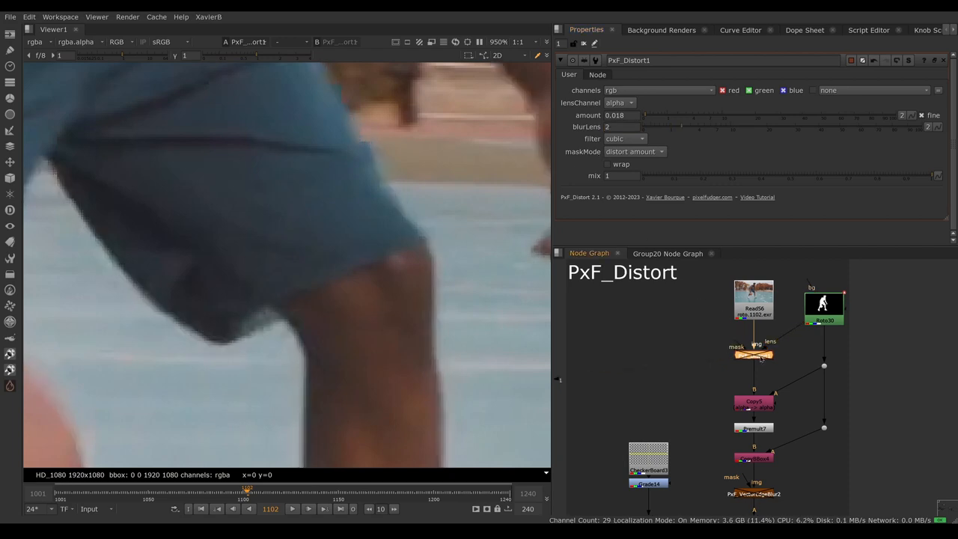
pyautogui.moveTo(440, 302)
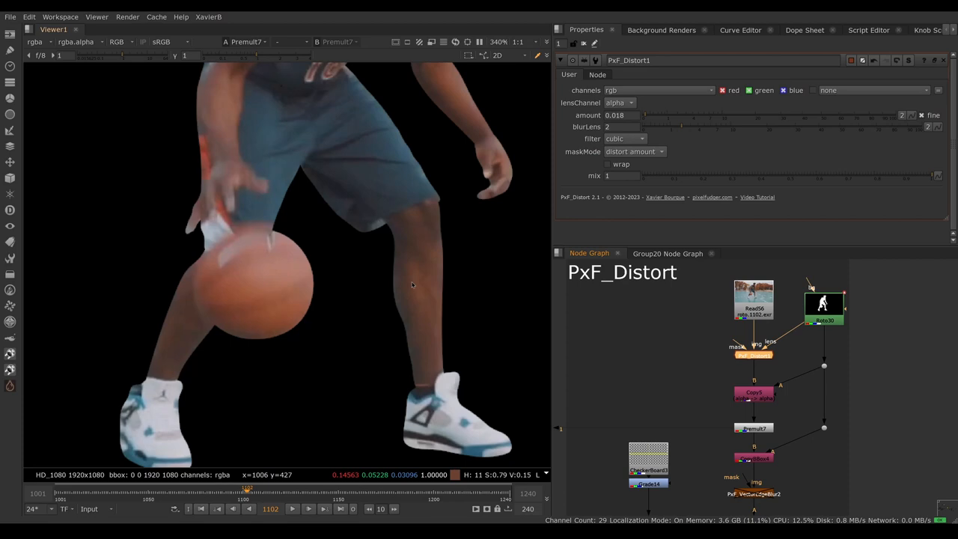
# Step: Zoom into the premultiplied player's arm edge spread past the matte
pyautogui.scroll(3)
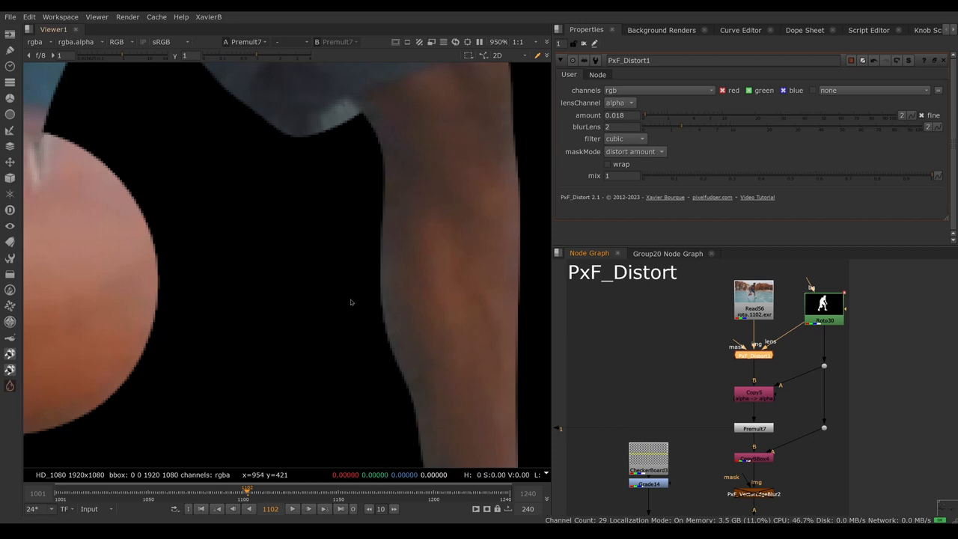
pyautogui.moveTo(374, 333)
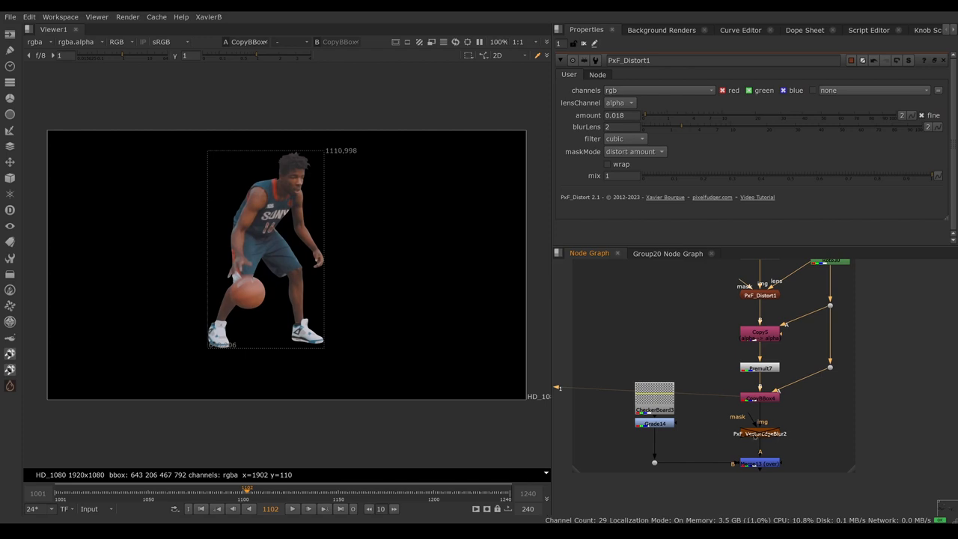
pyautogui.moveTo(772, 440)
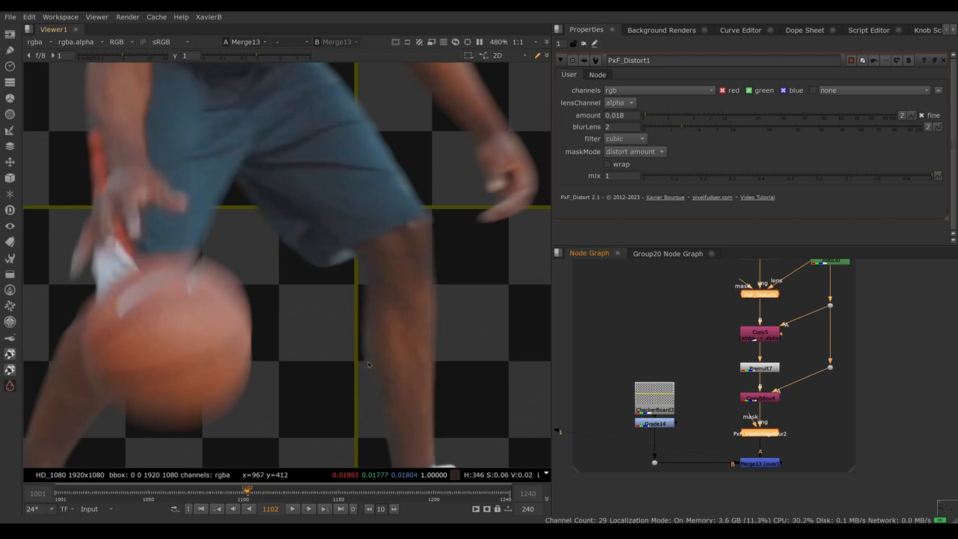
pyautogui.moveTo(364, 343)
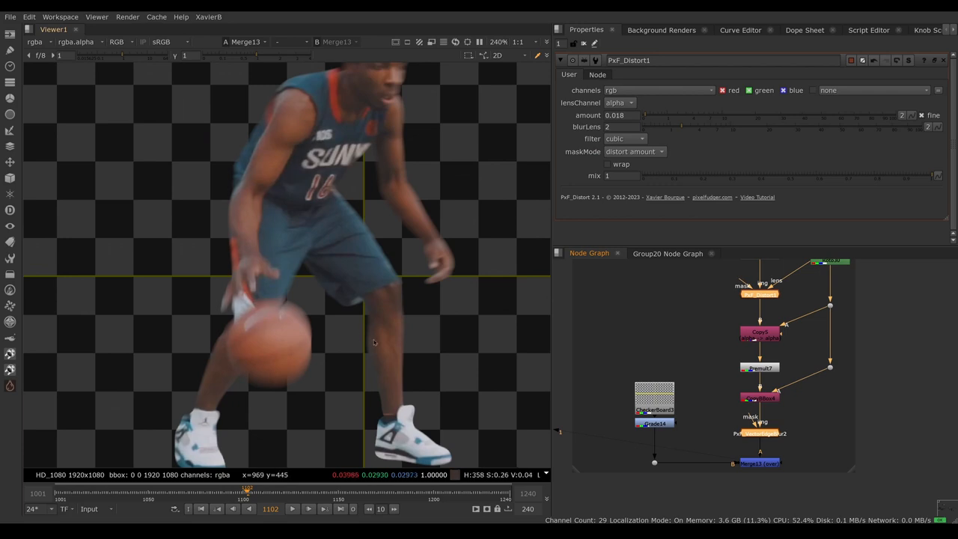
pyautogui.moveTo(389, 353)
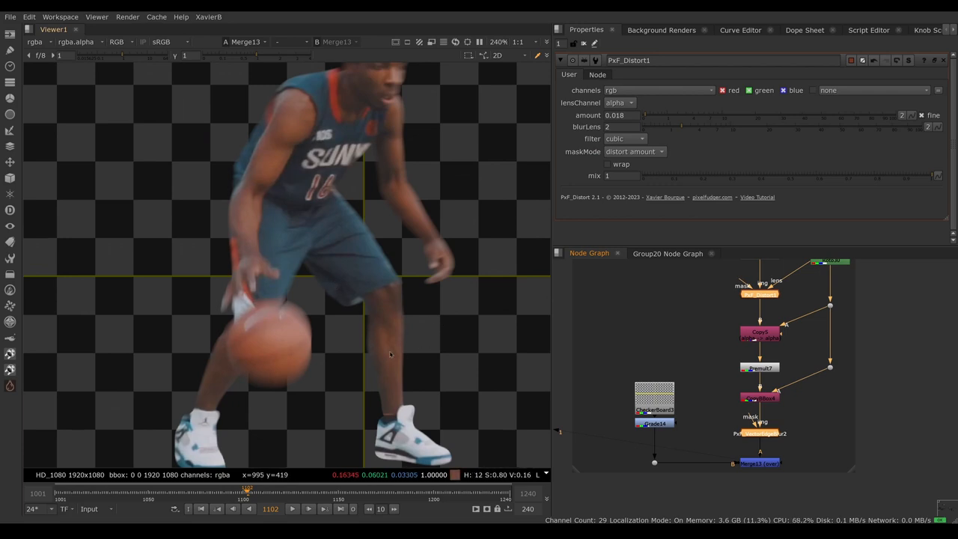